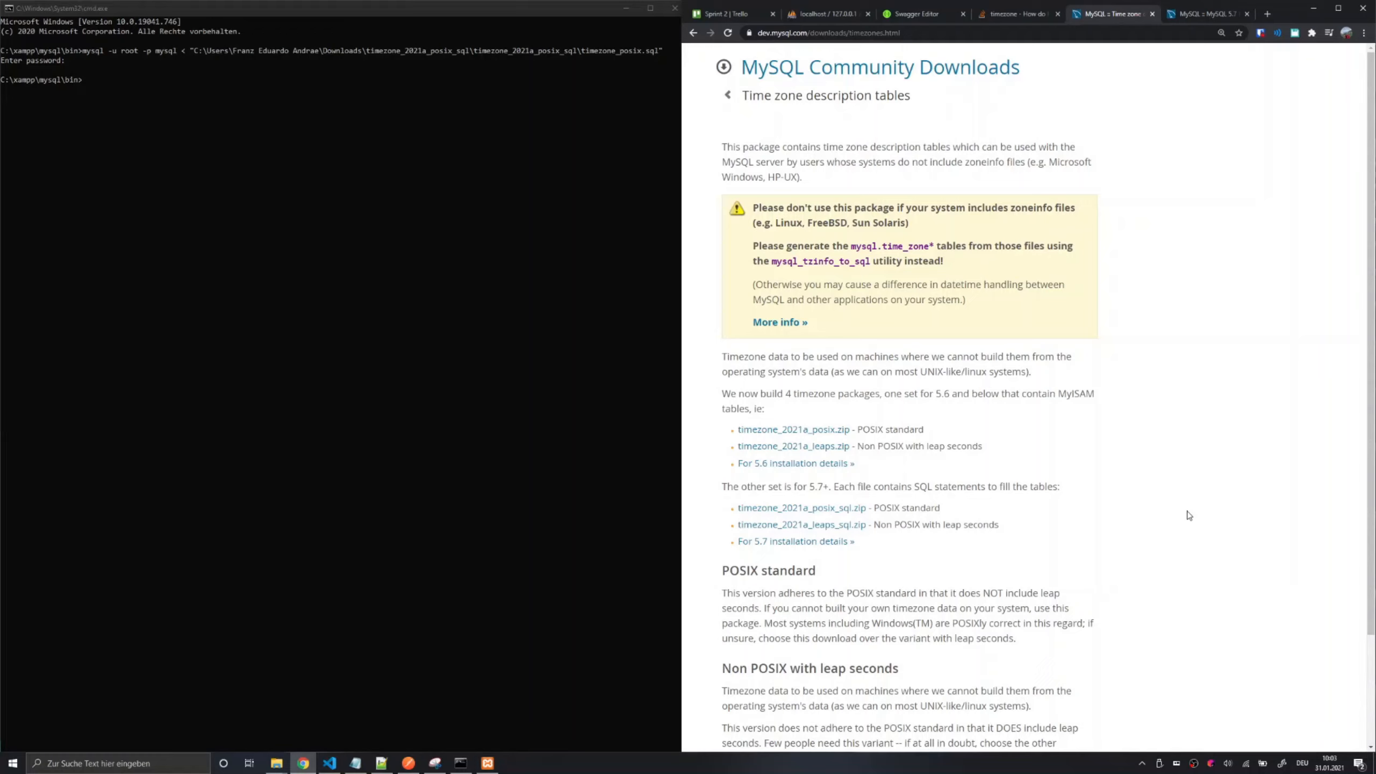
mouse_move(1173, 505)
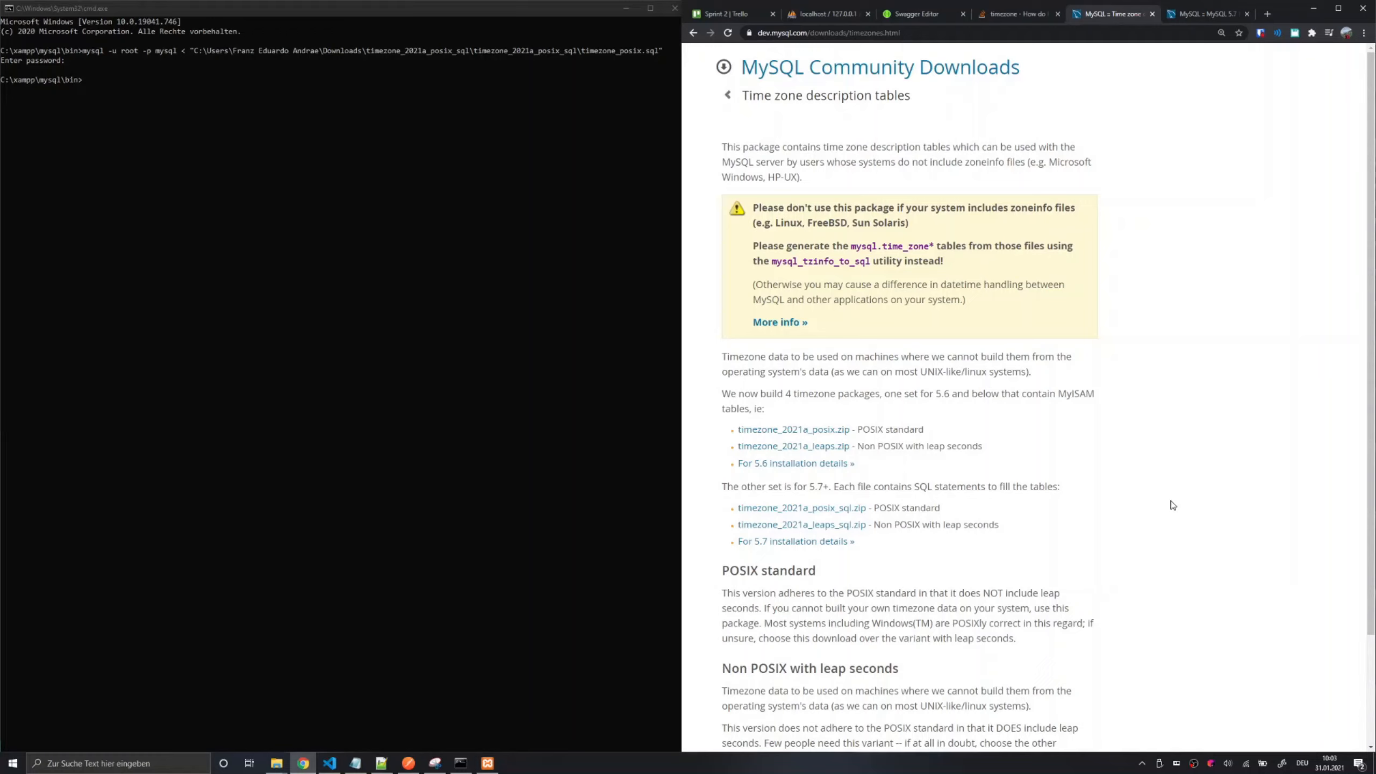
mouse_move(1080, 245)
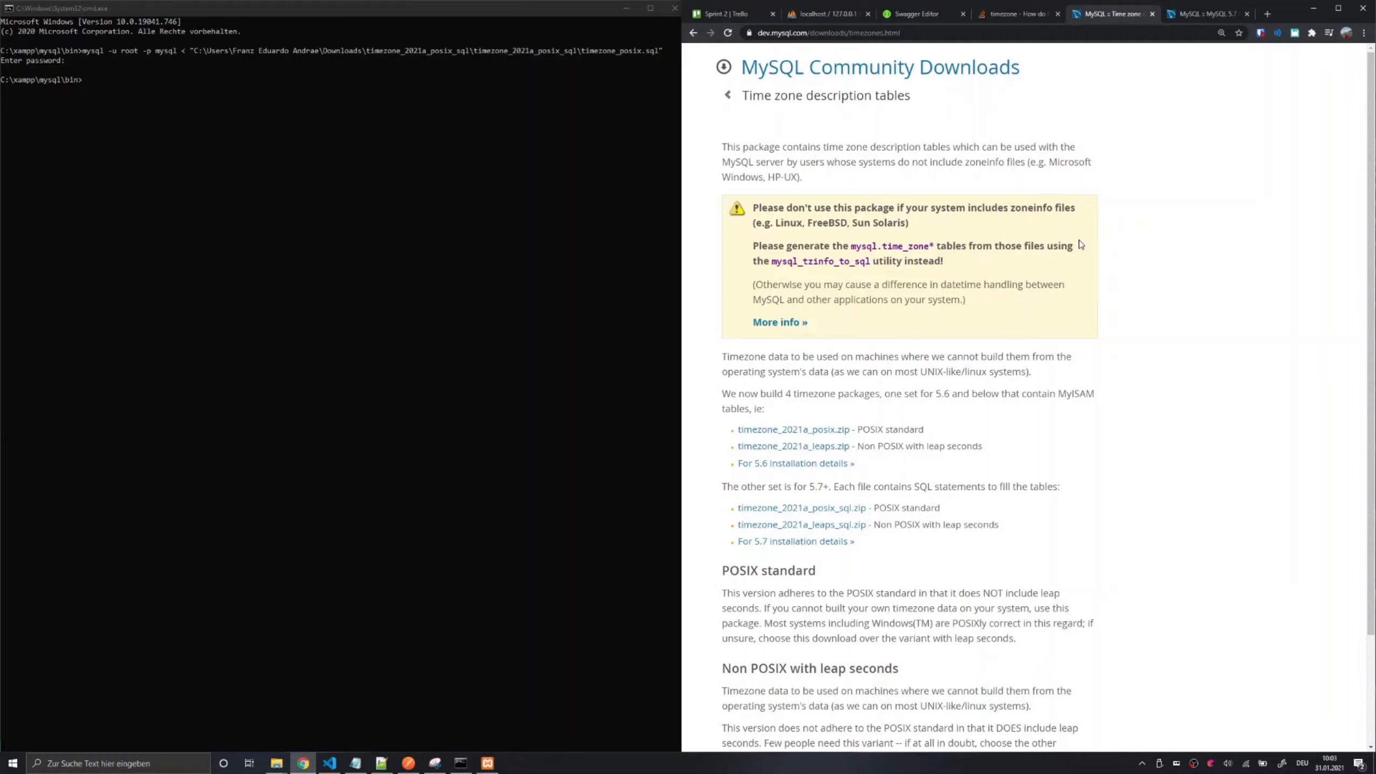
mouse_move(1044, 98)
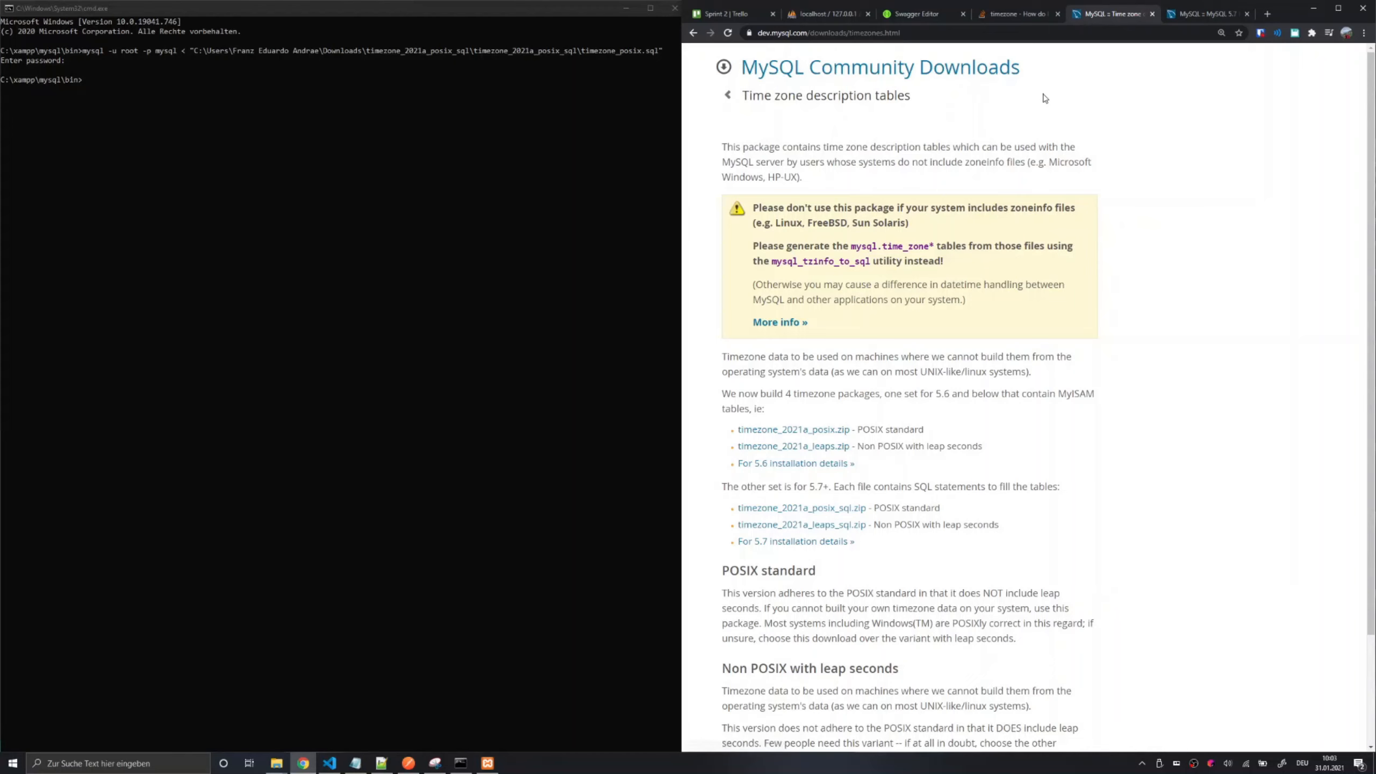
Mark the version number 5.7 in the note above the timezone_2021a_posix_sql.zip link.
click(824, 13)
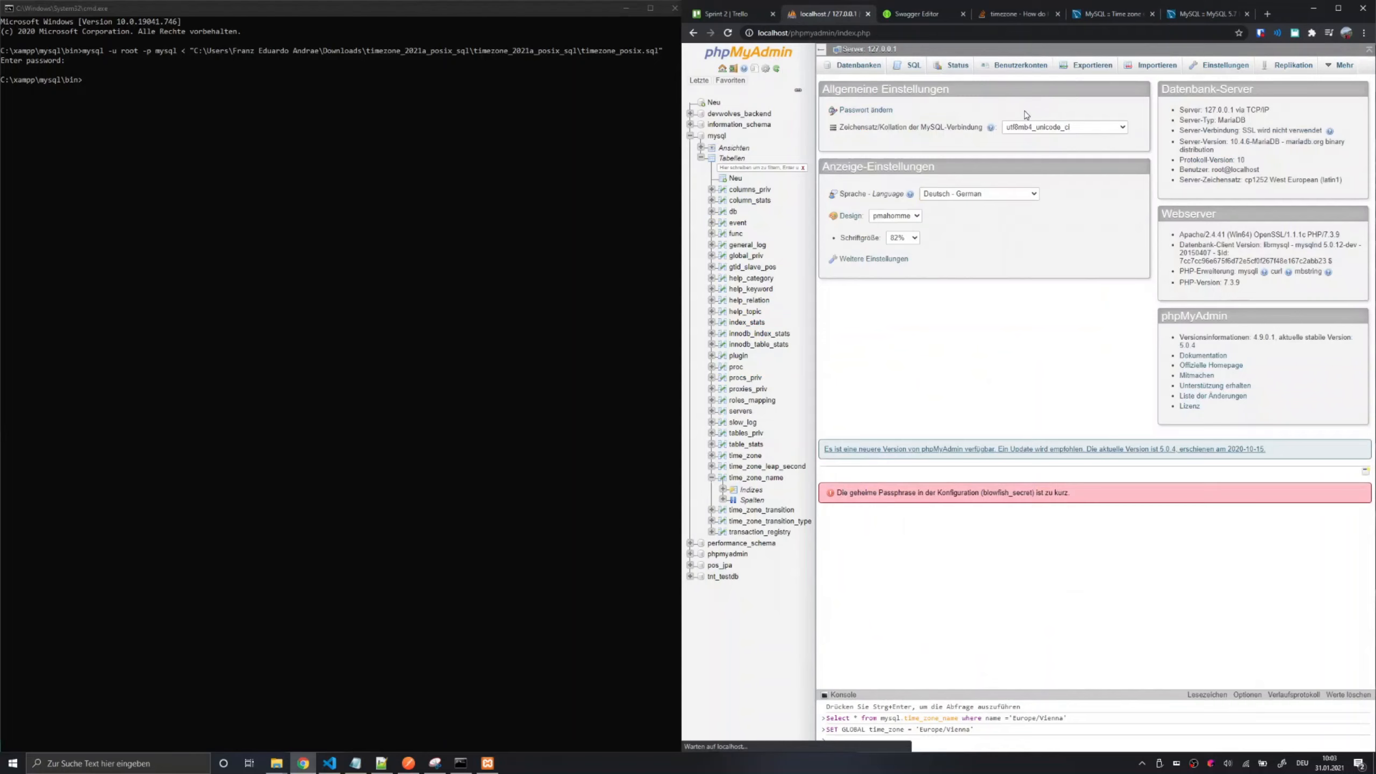
mouse_move(1192, 192)
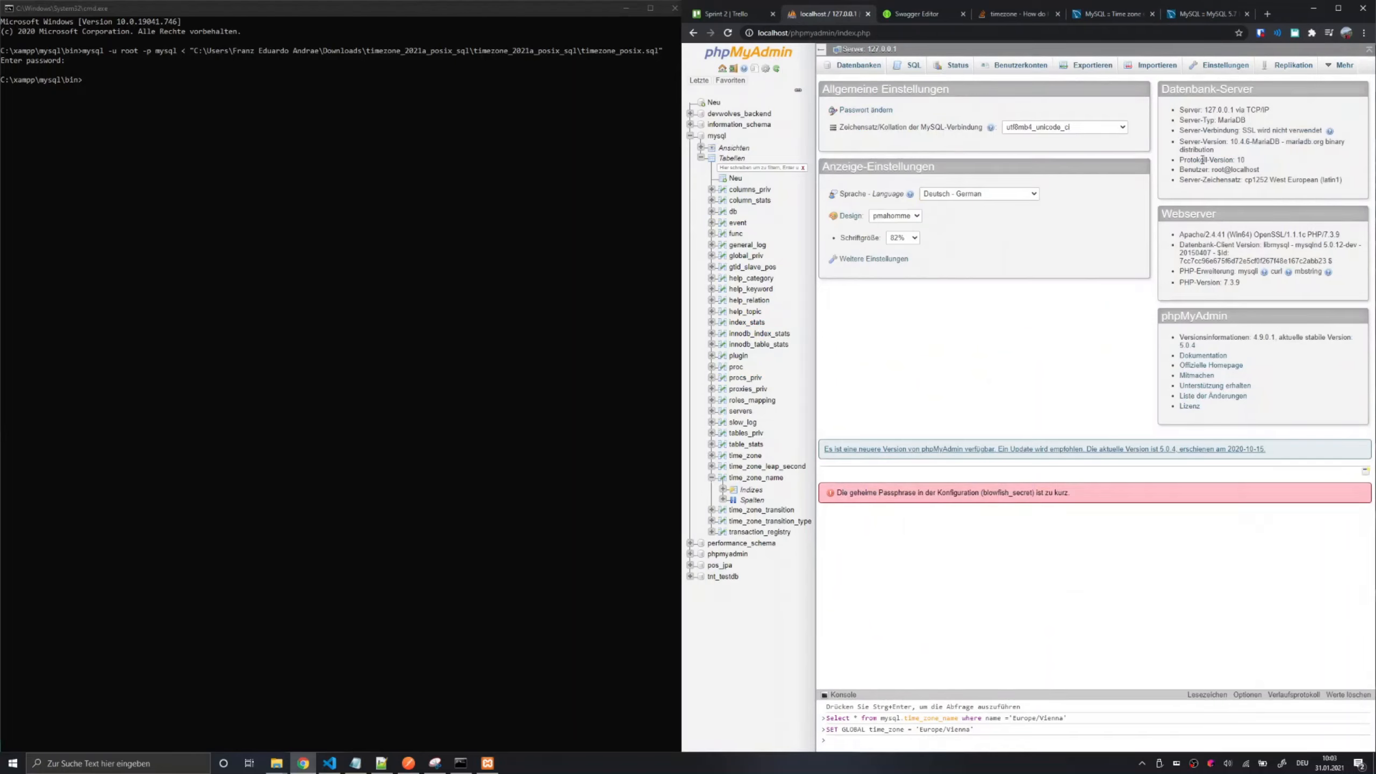
double_click(1234, 120)
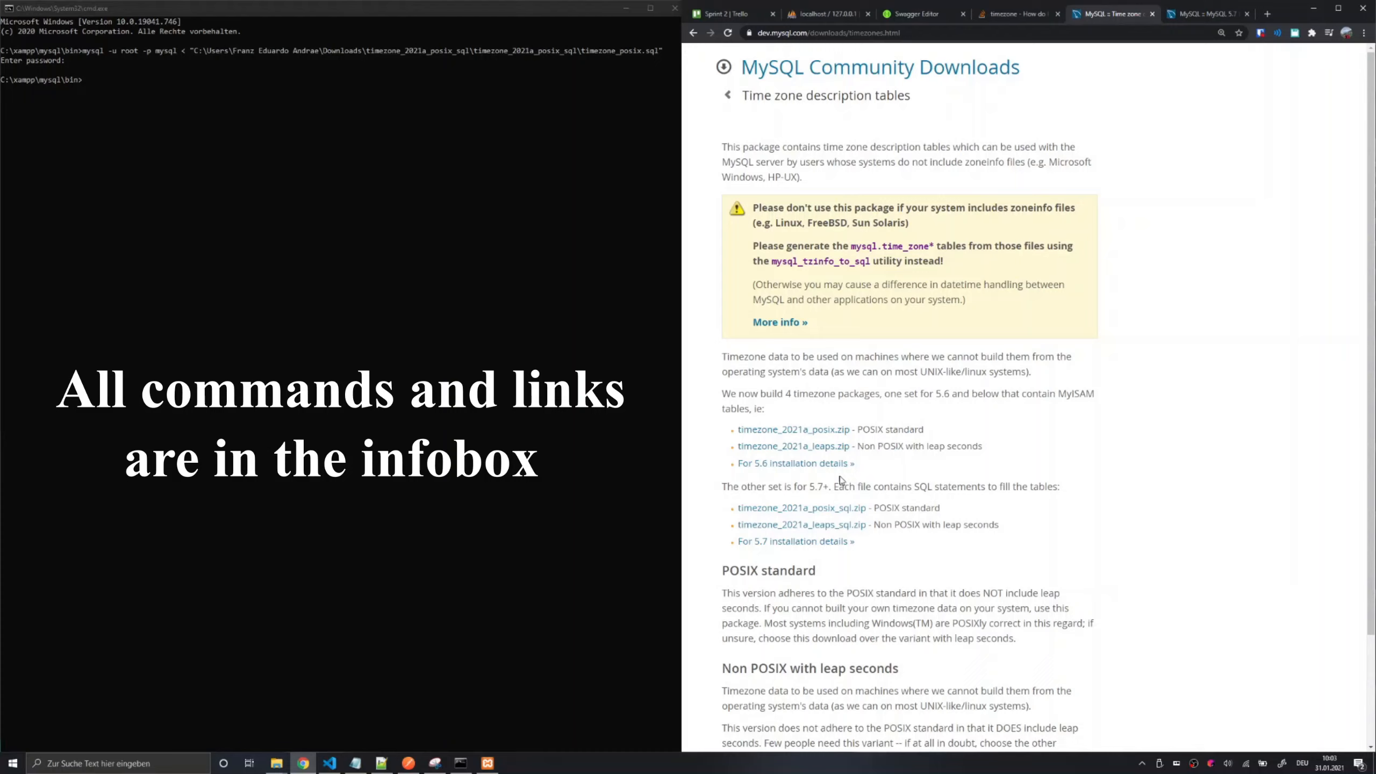
double_click(815, 486)
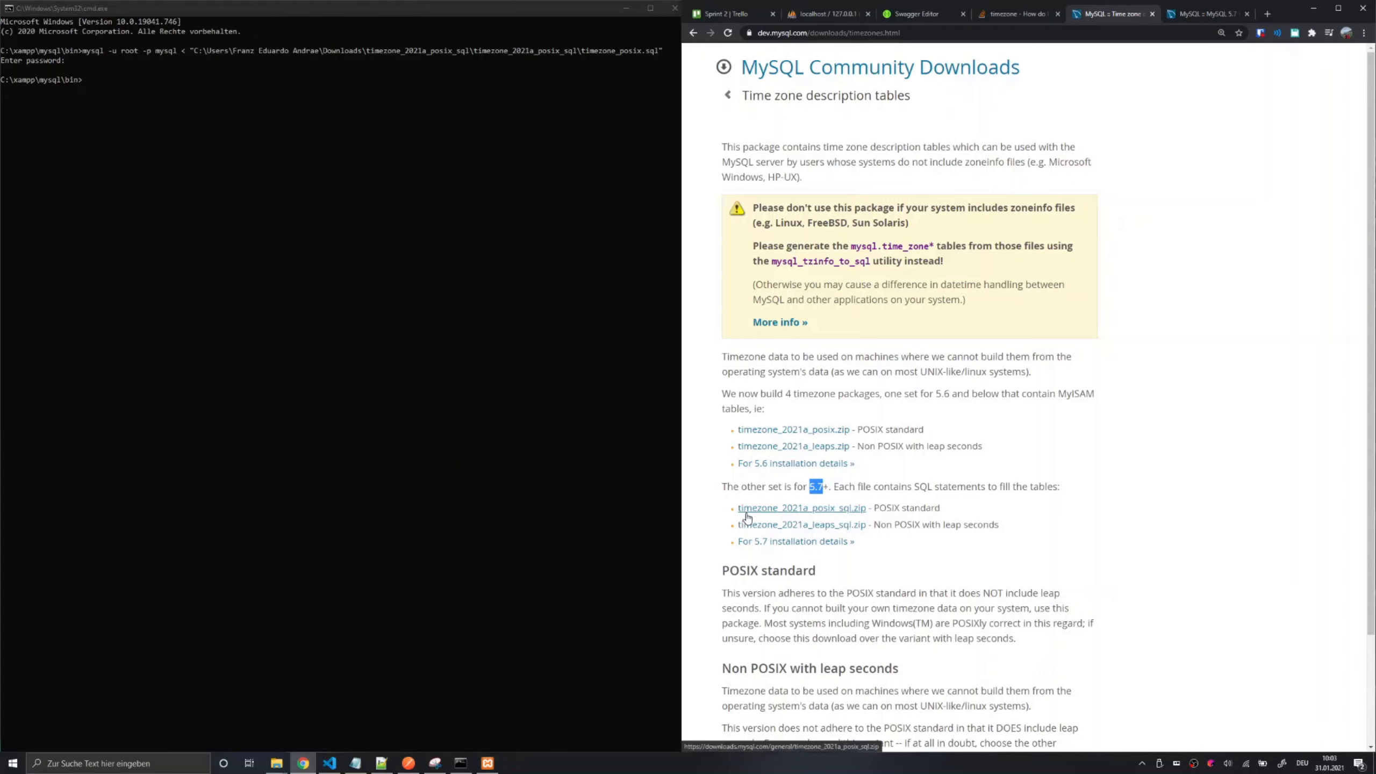
mouse_move(896, 510)
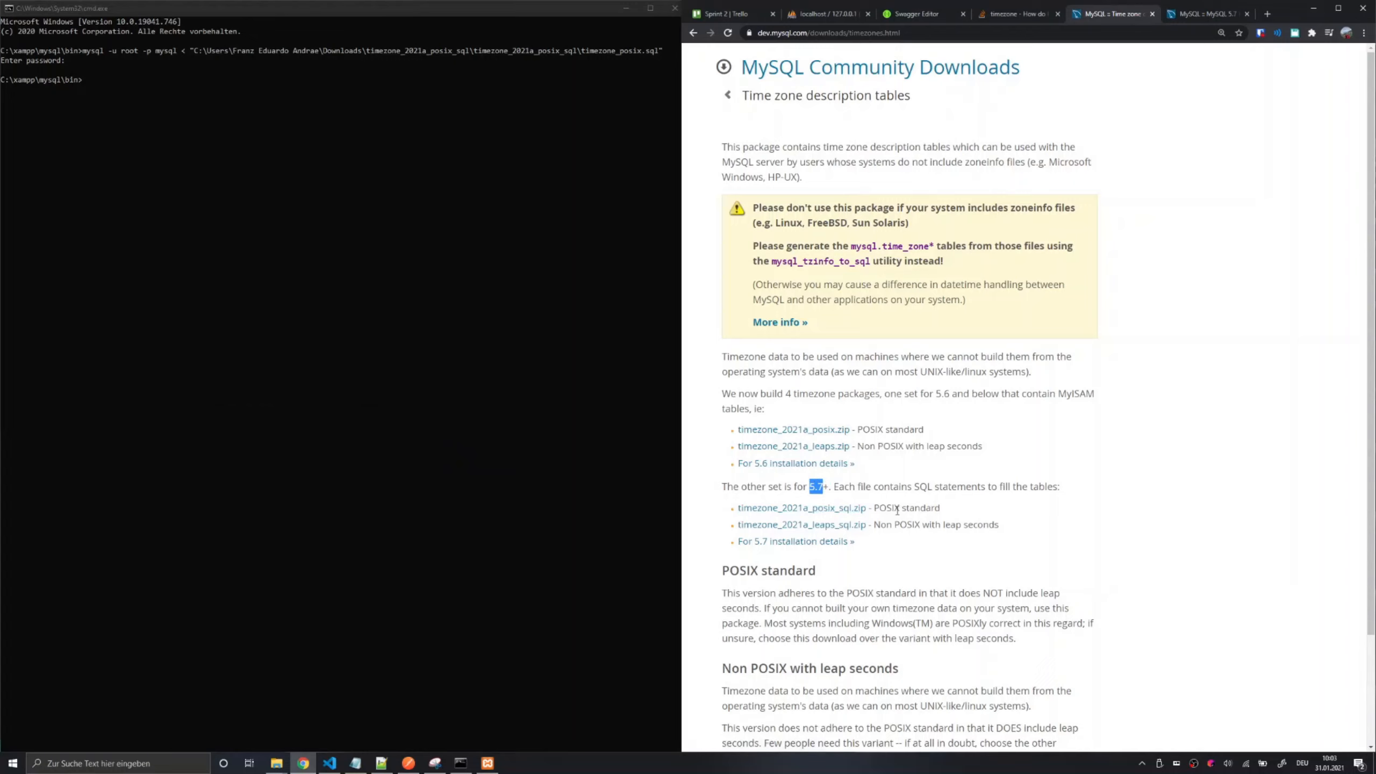
mouse_move(512, 666)
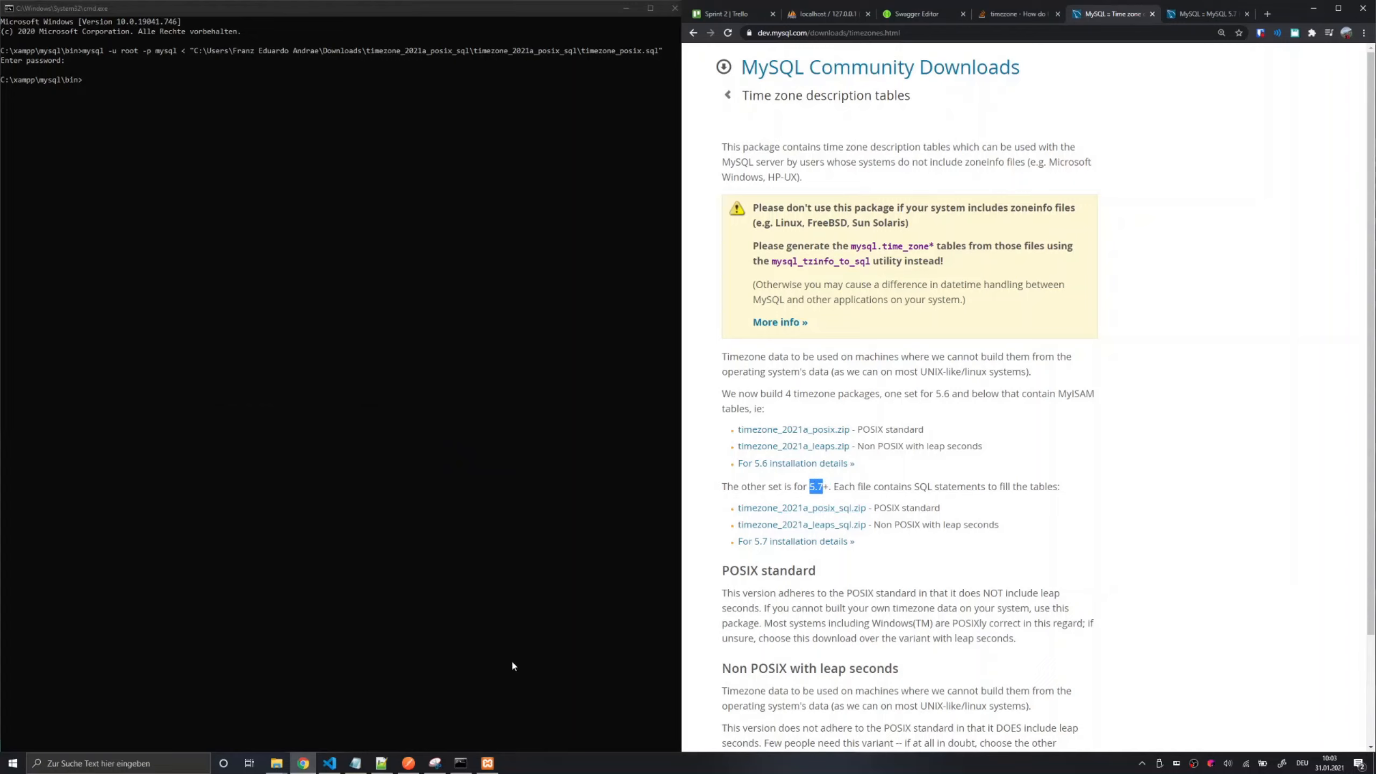
mouse_move(275, 762)
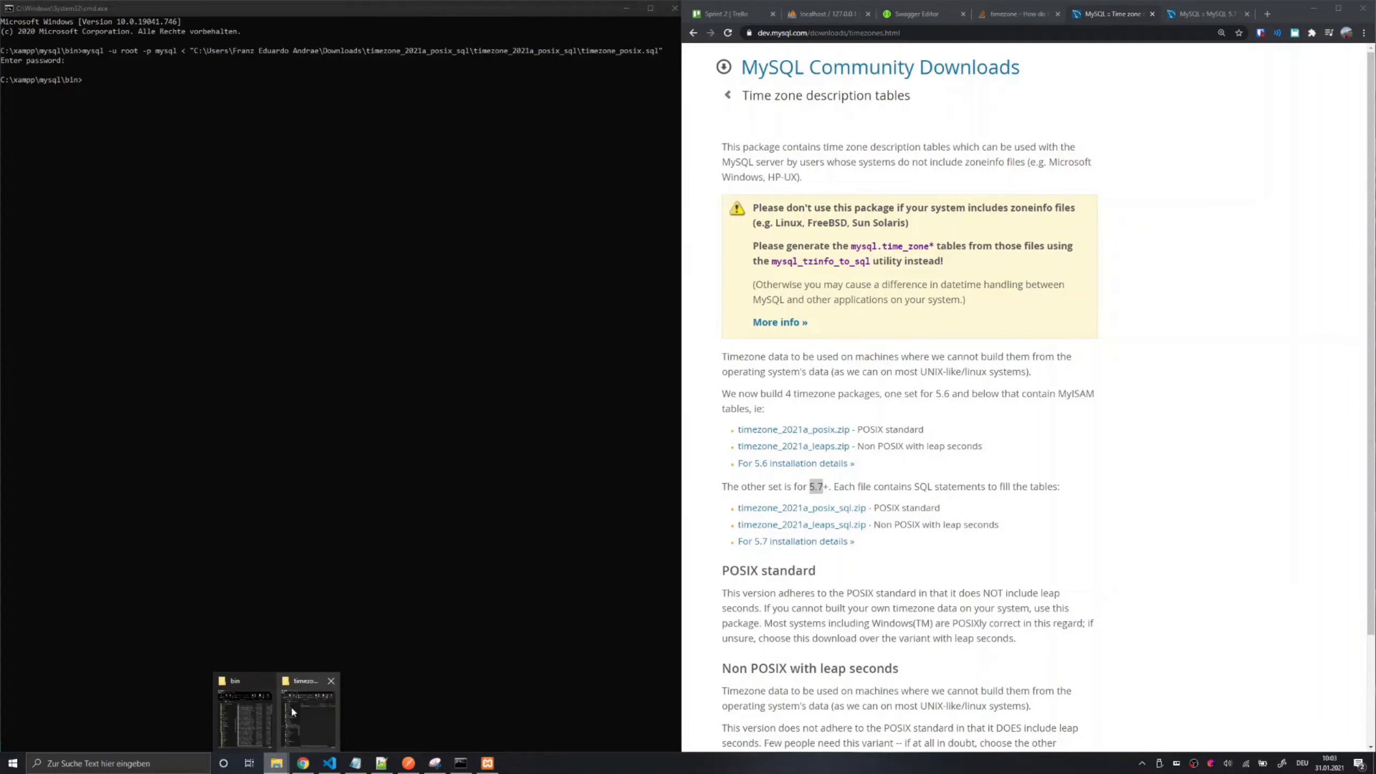
Show the timezone_2021a_posix_sql folder in Downloads holding timezone_posix.sql.
click(308, 710)
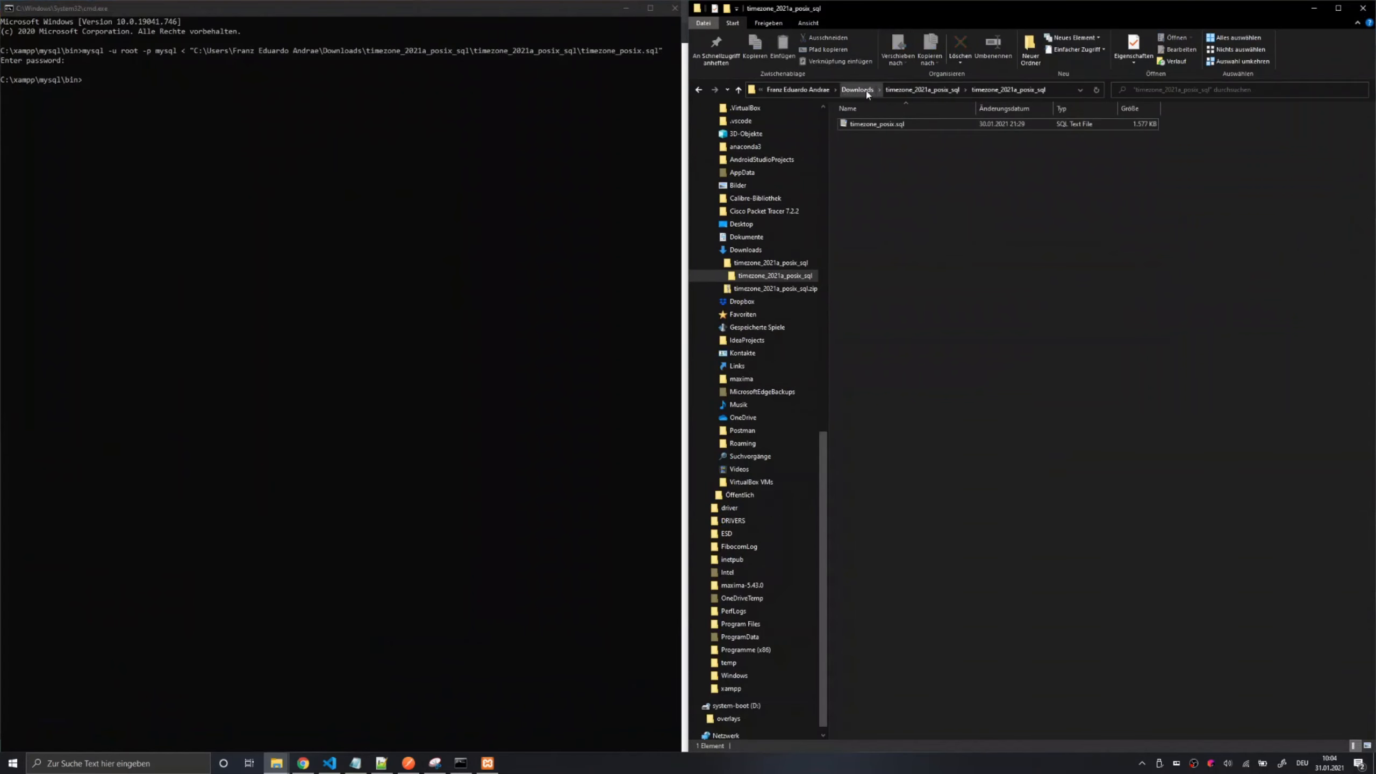
click(856, 89)
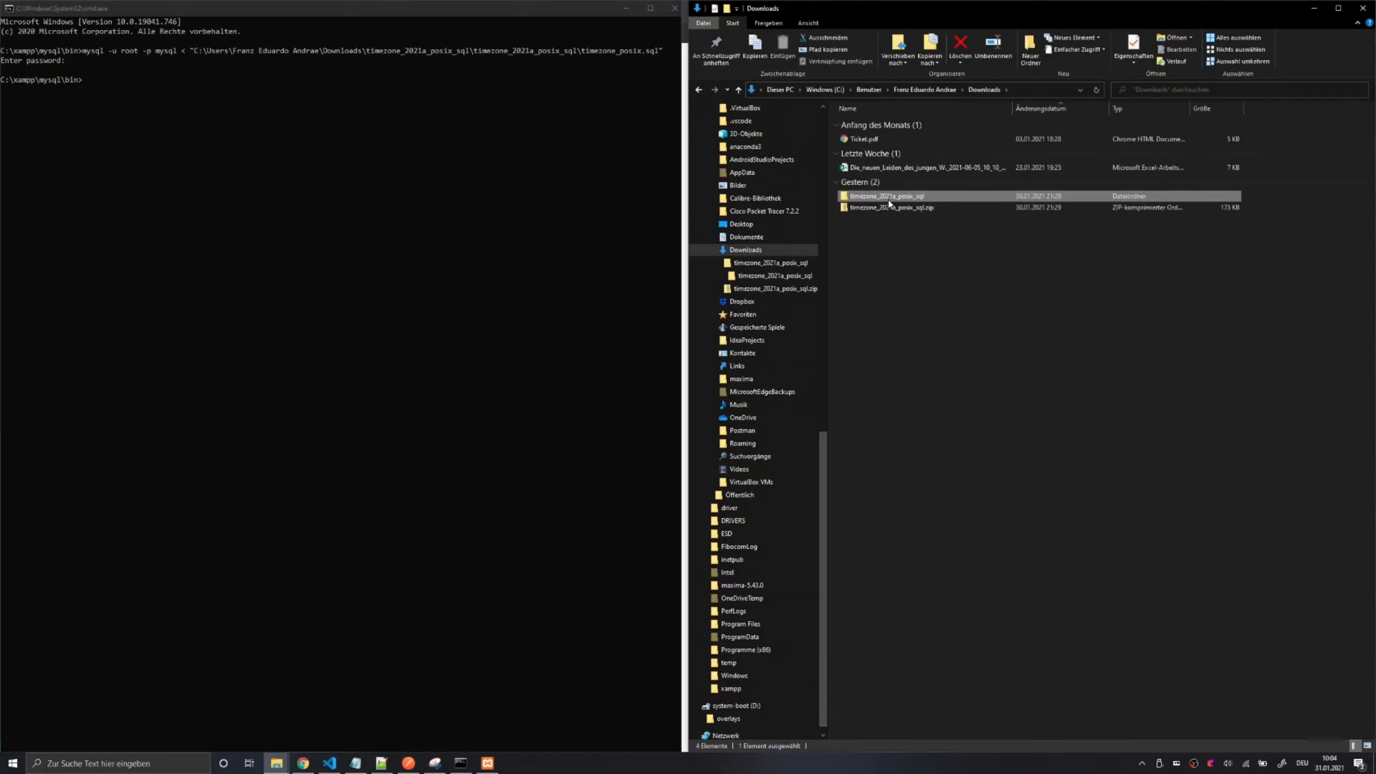
double_click(885, 195)
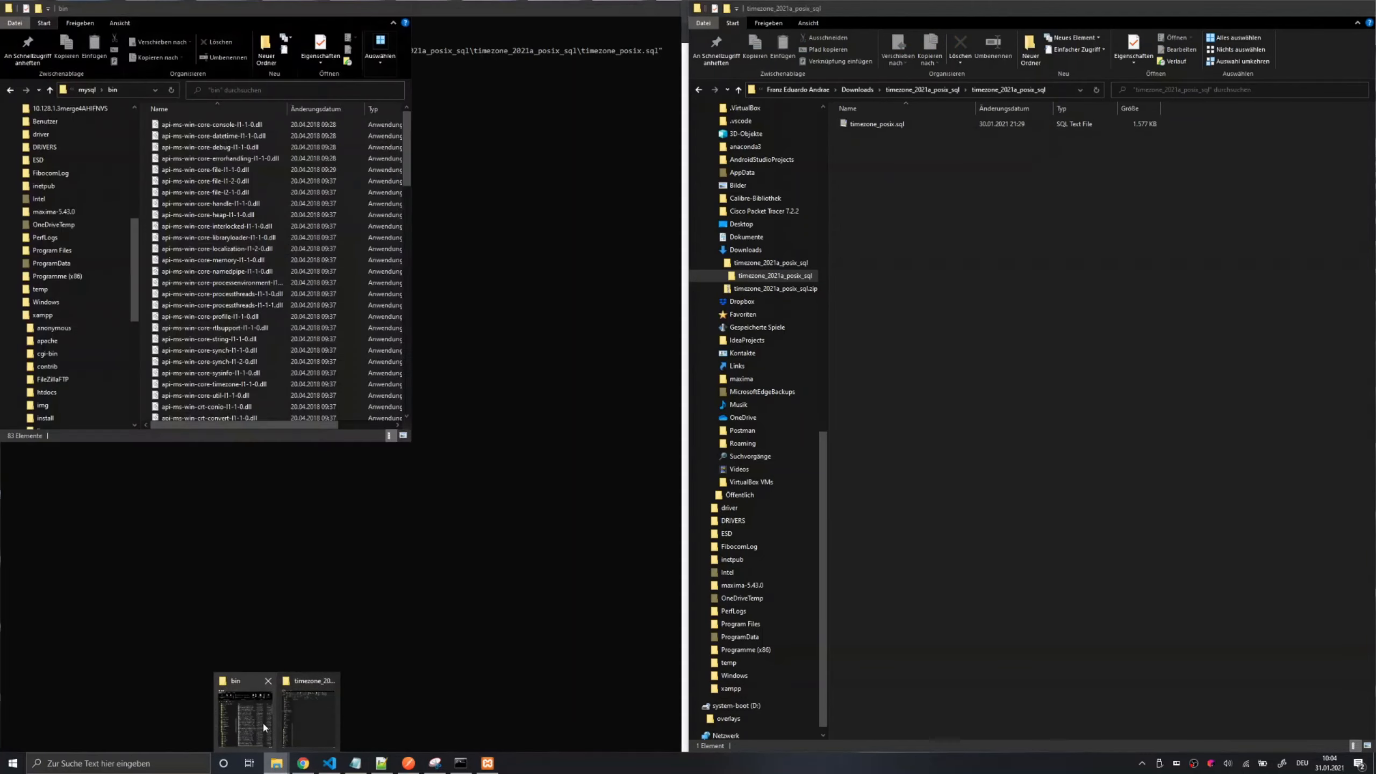
Bring the C:\xampp\mysql\bin Explorer window to the front.
click(244, 715)
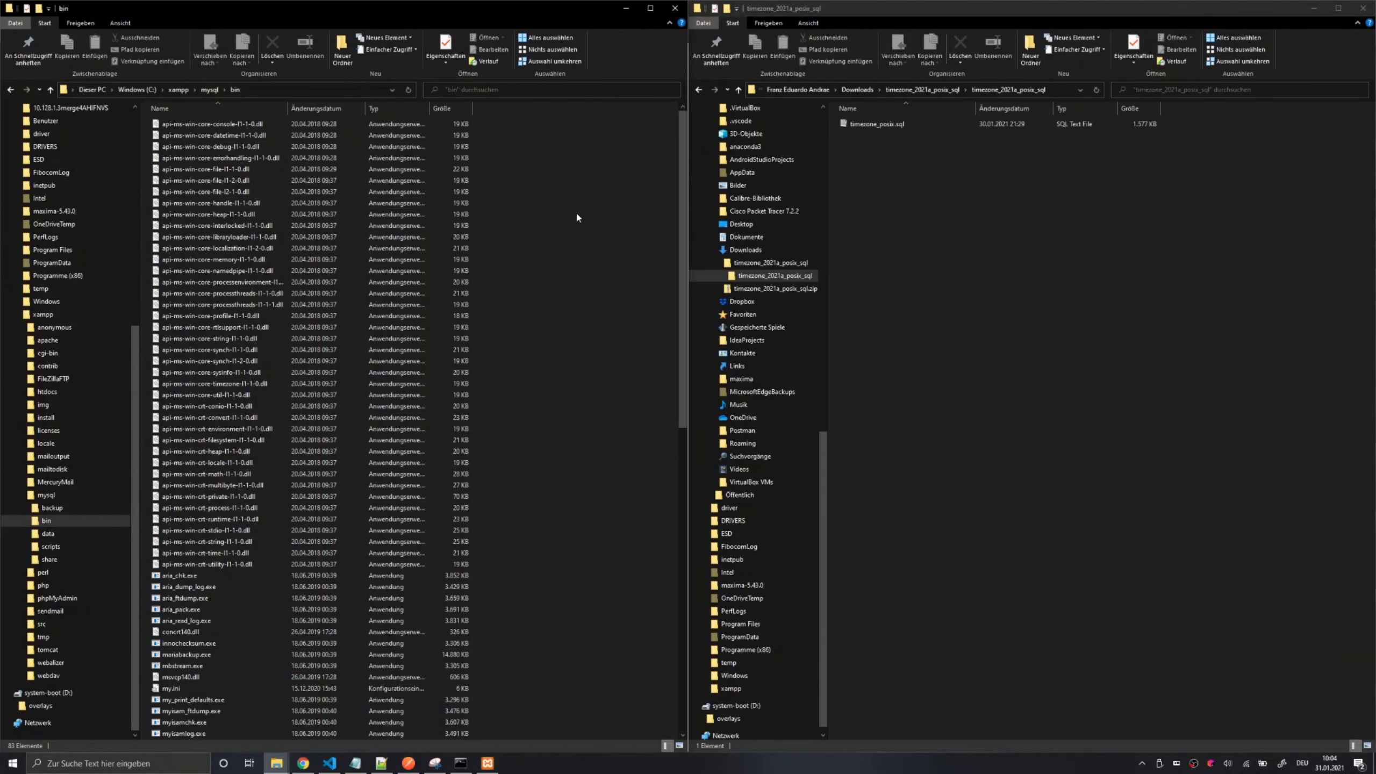
mouse_move(536, 221)
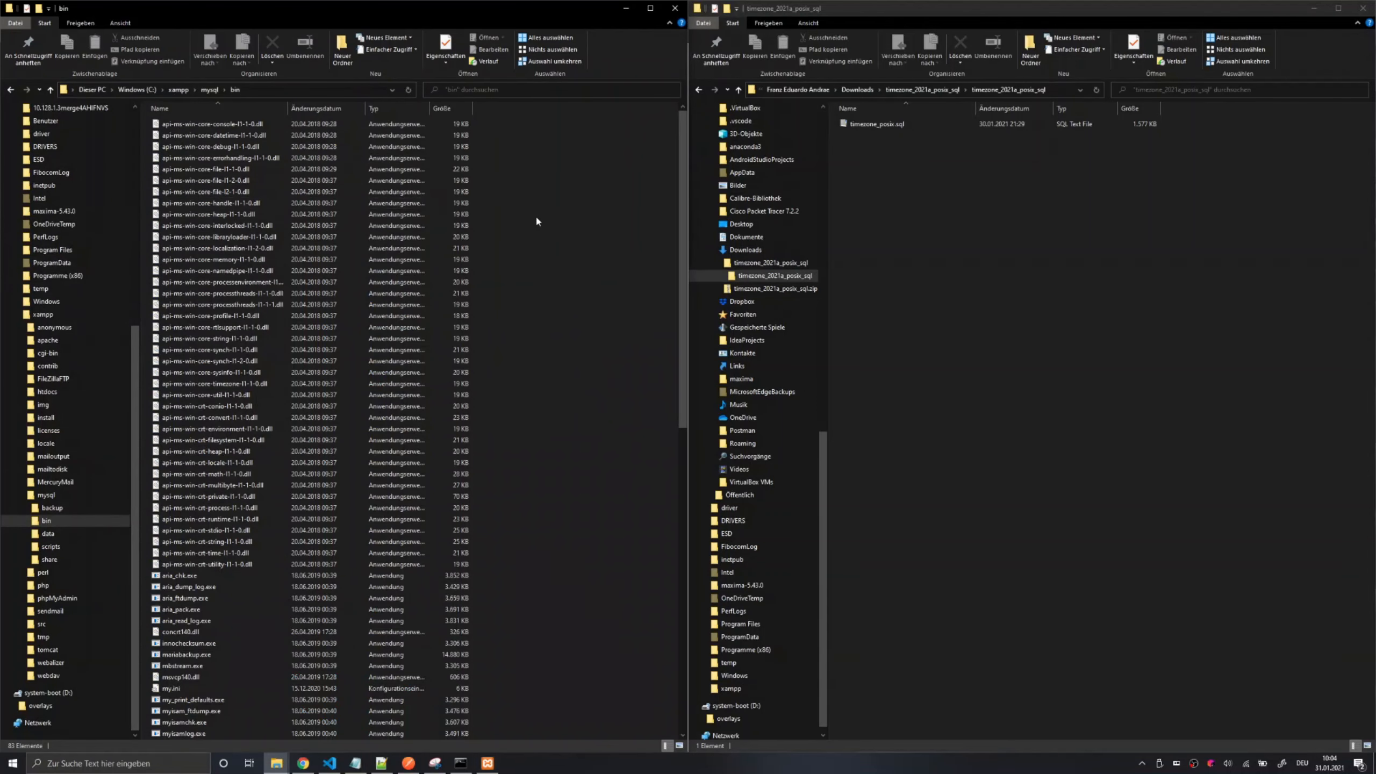
mouse_move(532, 213)
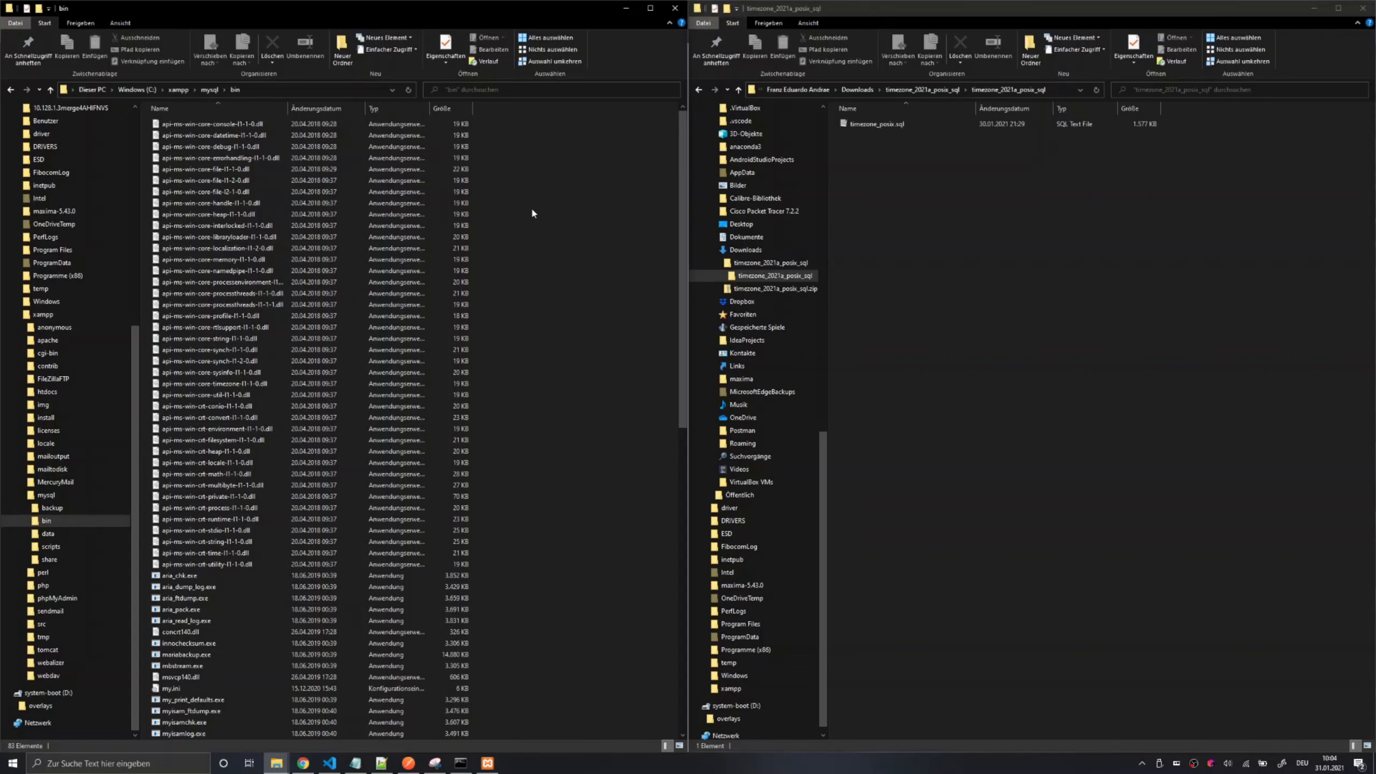
mouse_move(541, 244)
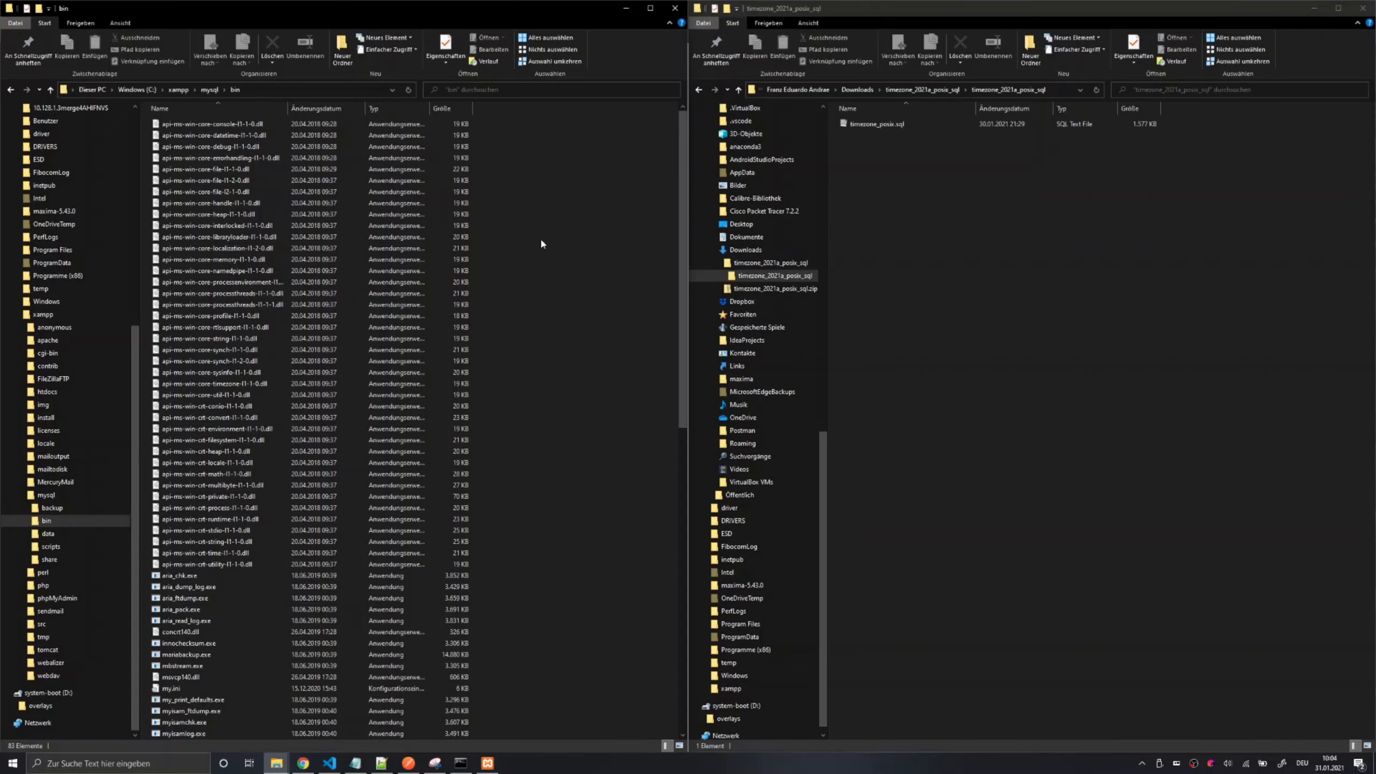
mouse_move(487, 688)
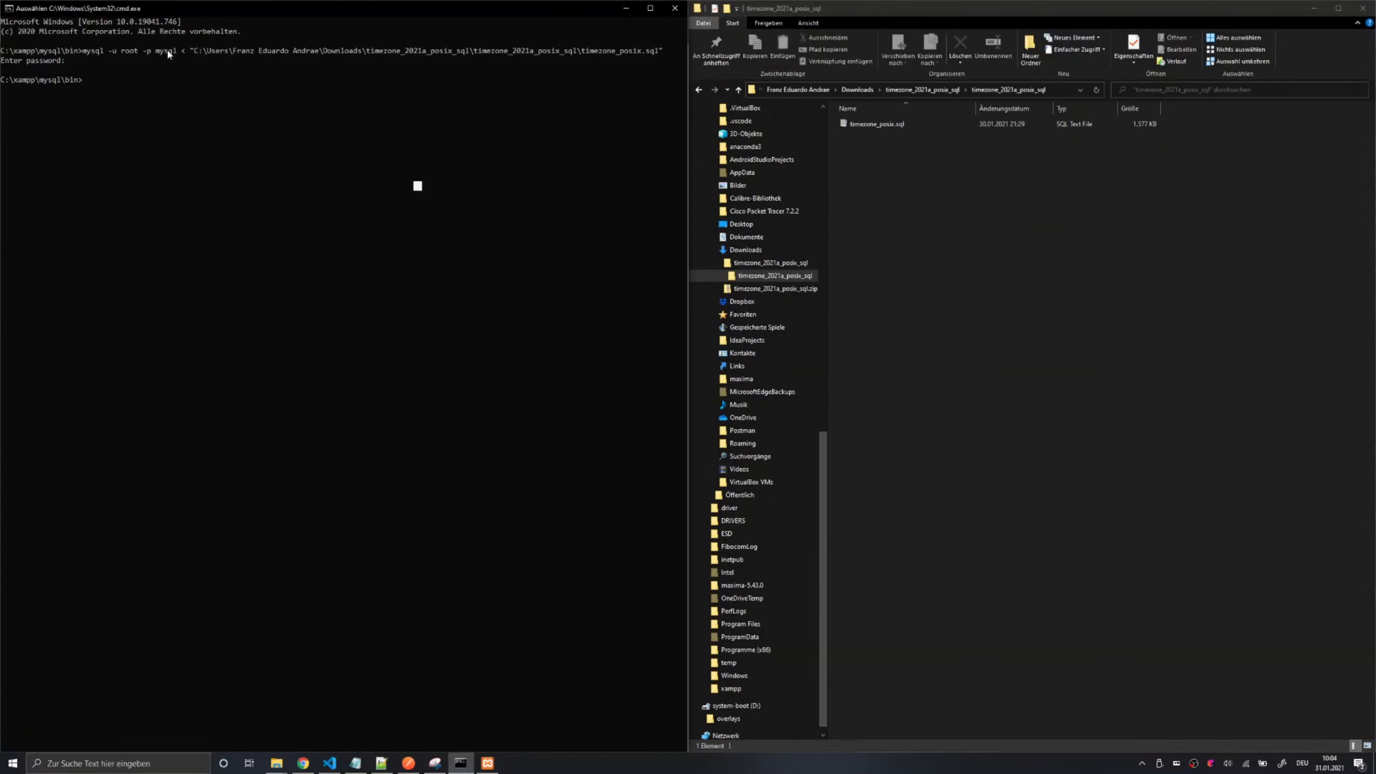
mouse_move(402, 80)
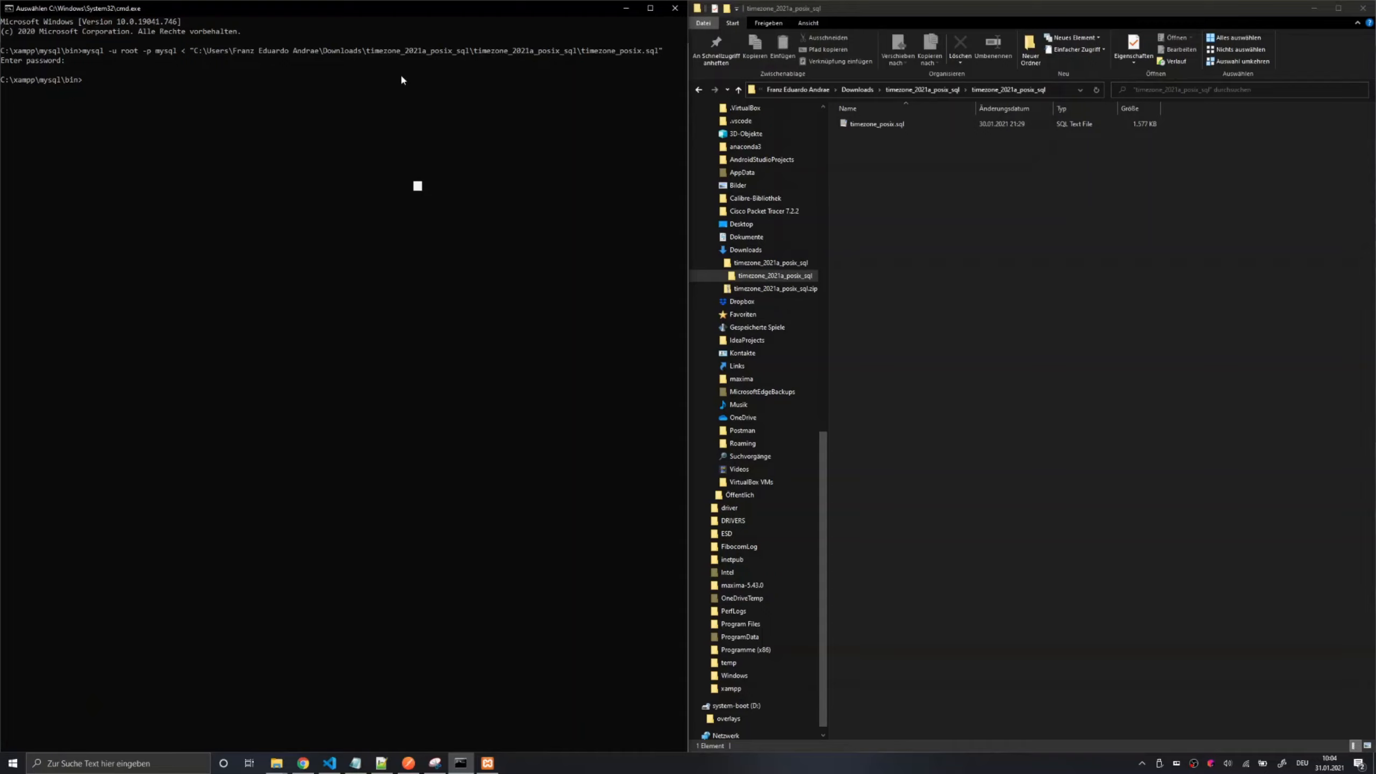
mouse_move(147, 56)
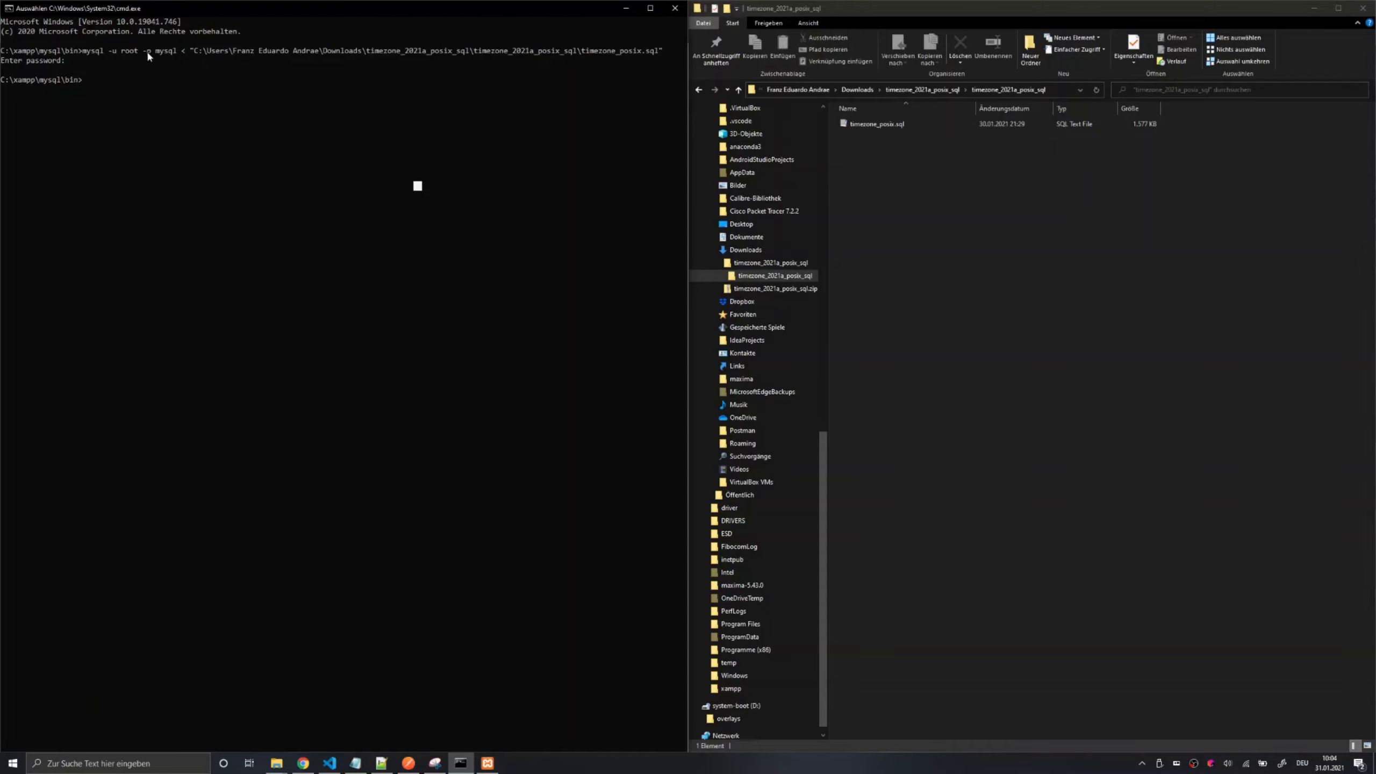
Mark the timezone_posix.sql path in the mysql -u root -p mysql import command.
double_click(165, 51)
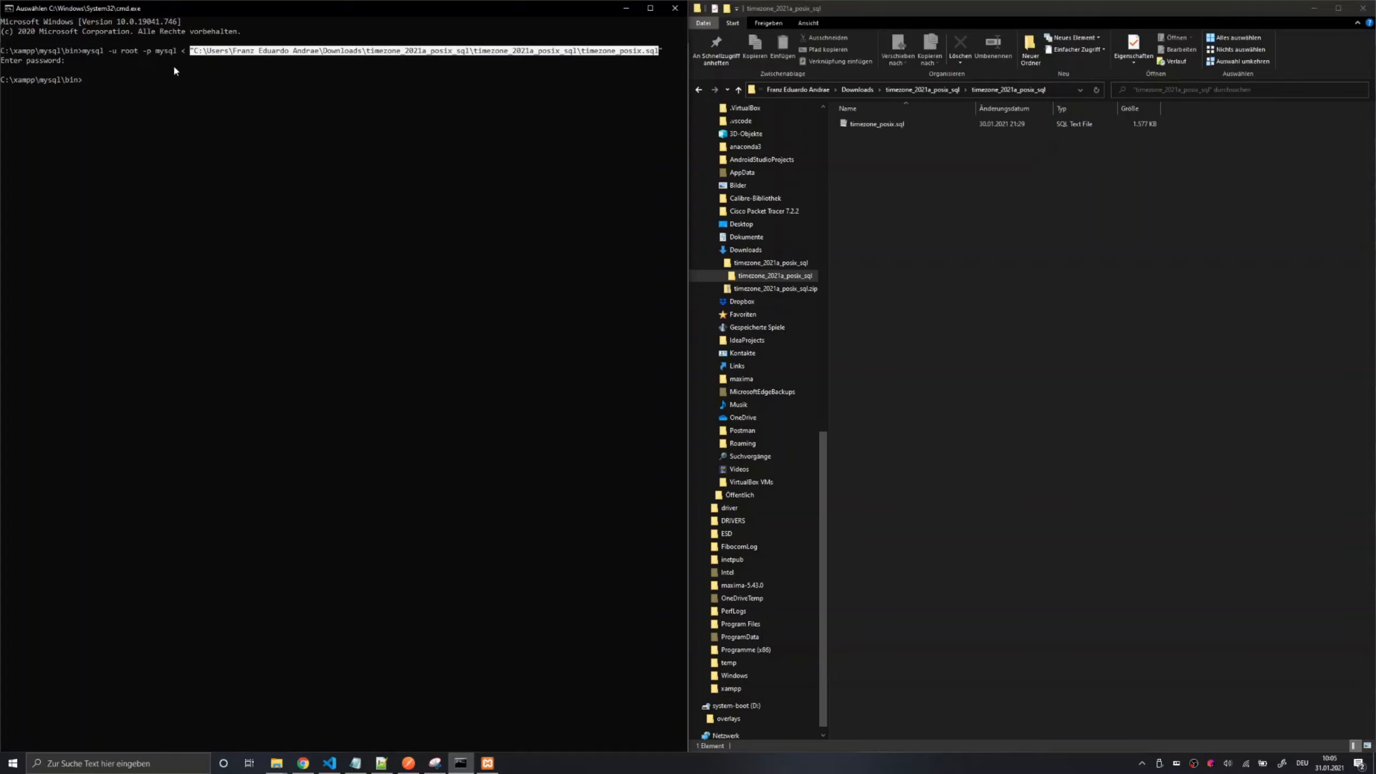
mouse_move(122, 66)
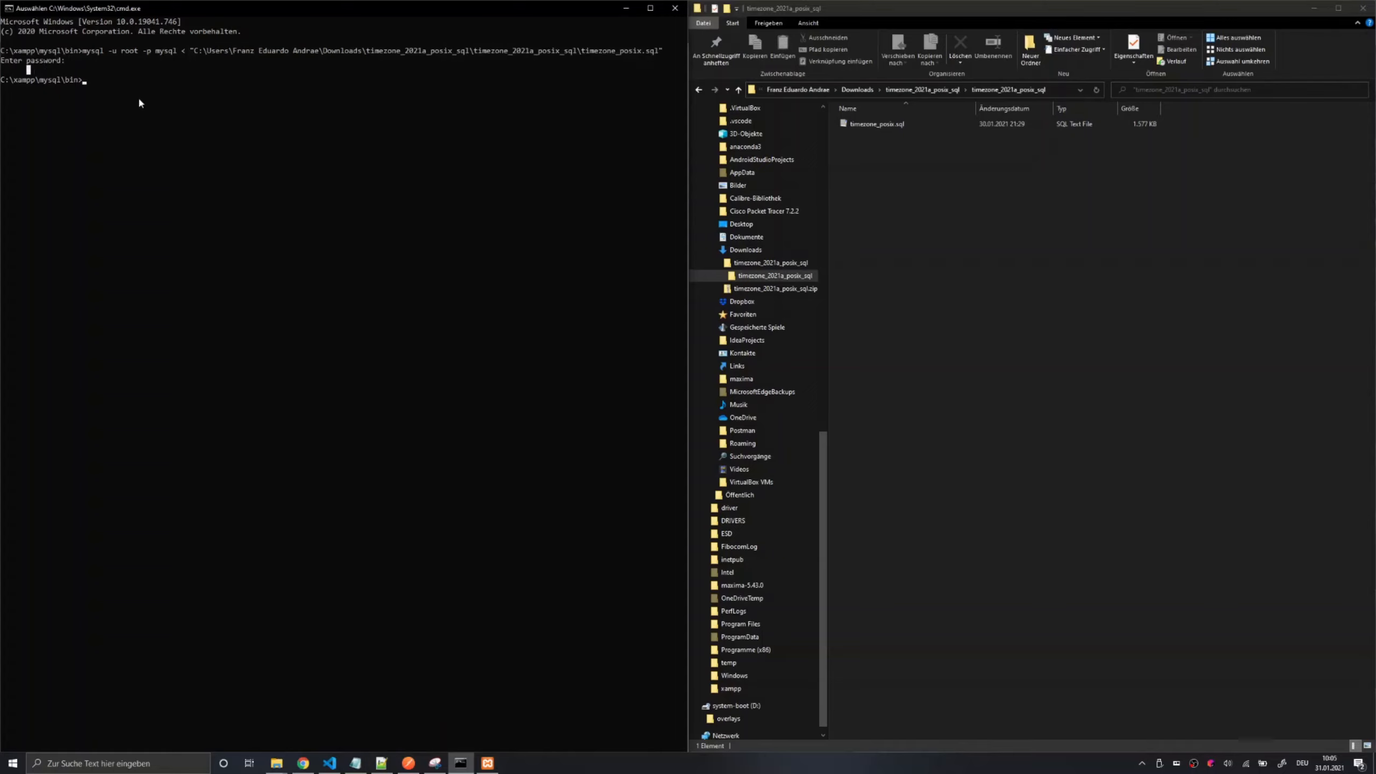
mouse_move(207, 229)
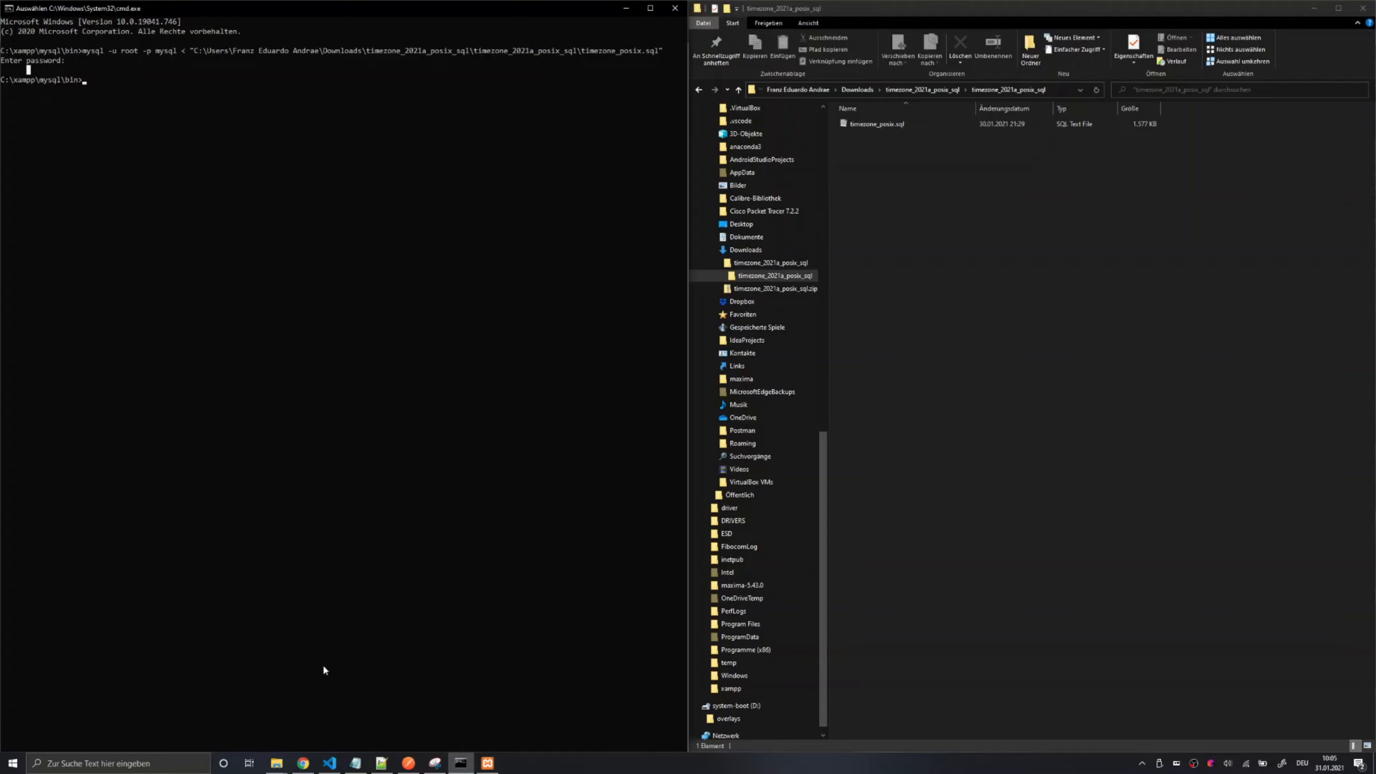
mouse_move(630, 152)
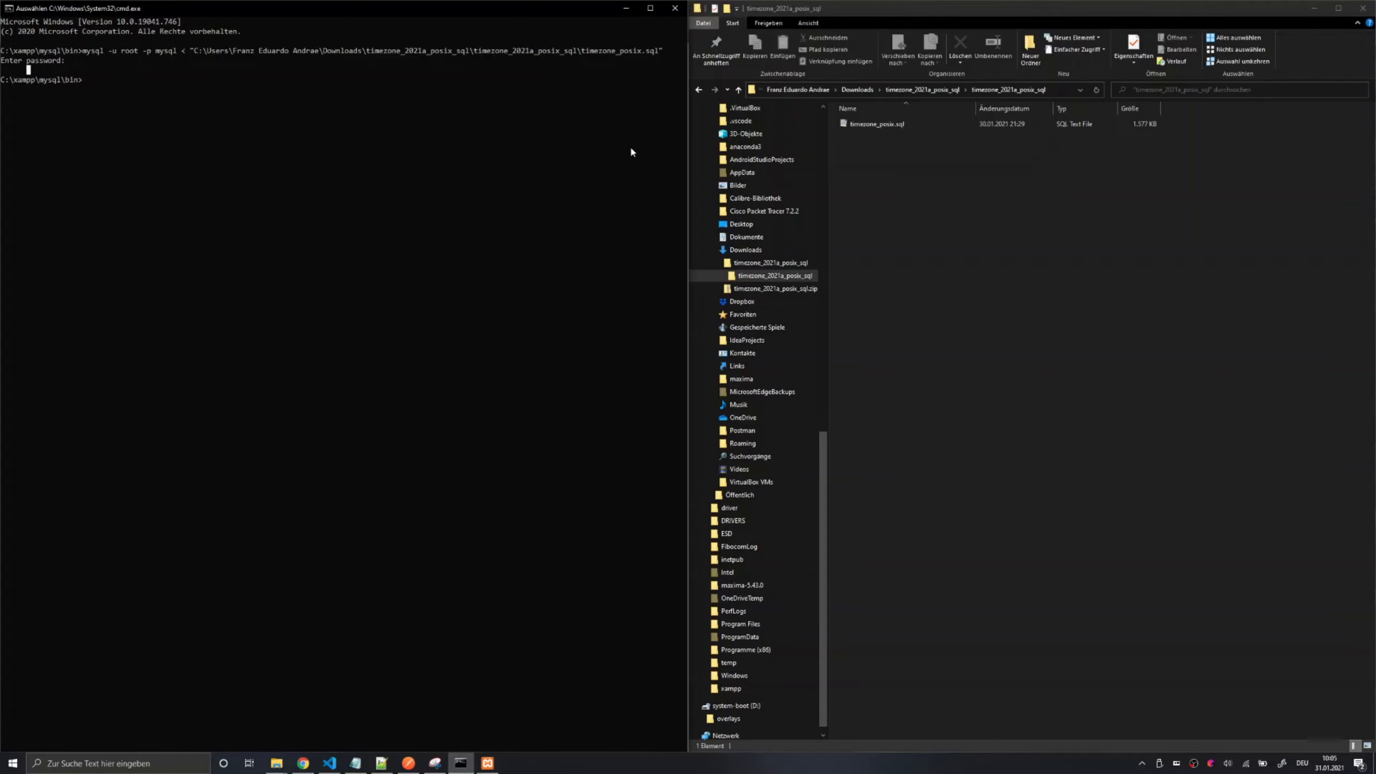
mouse_move(500, 764)
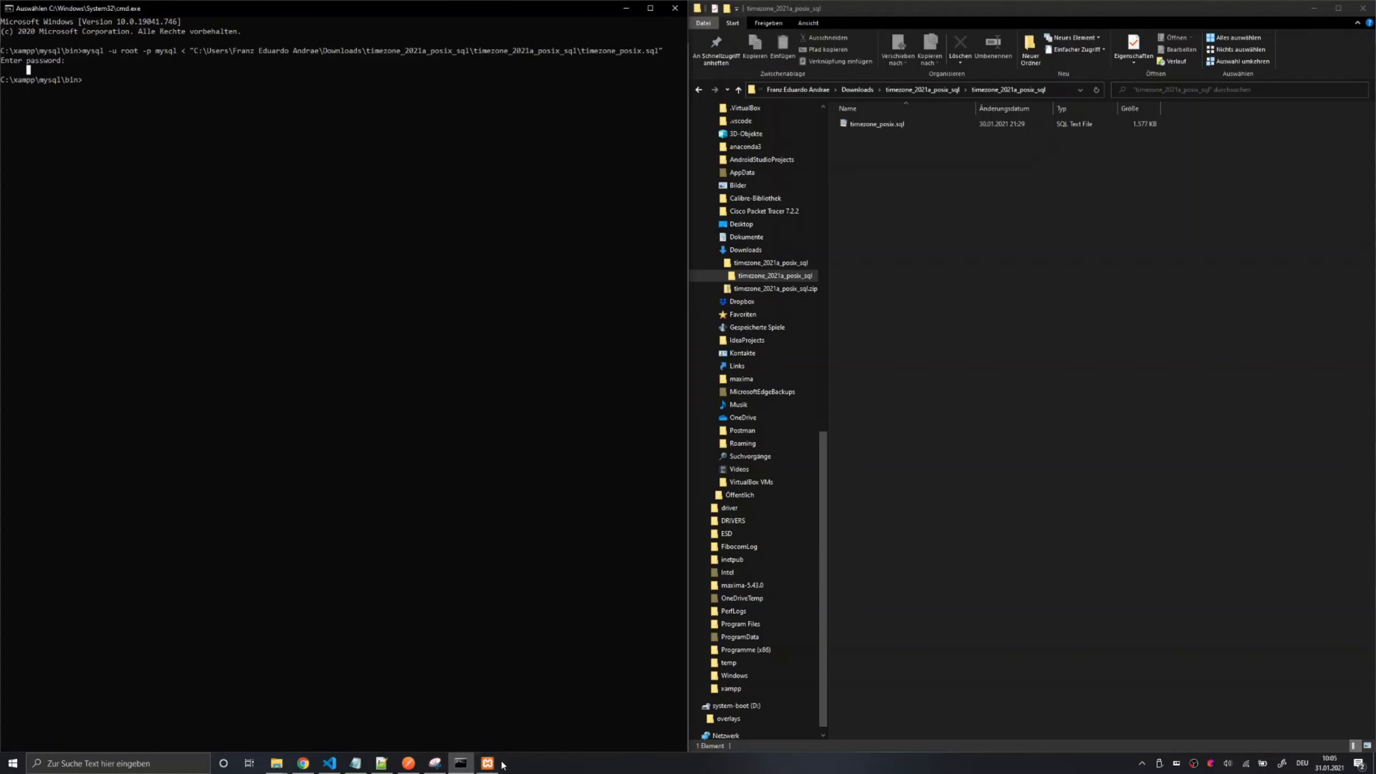
Show phpMyAdmin's empty SQL editor for server 127.0.0.1.
click(485, 762)
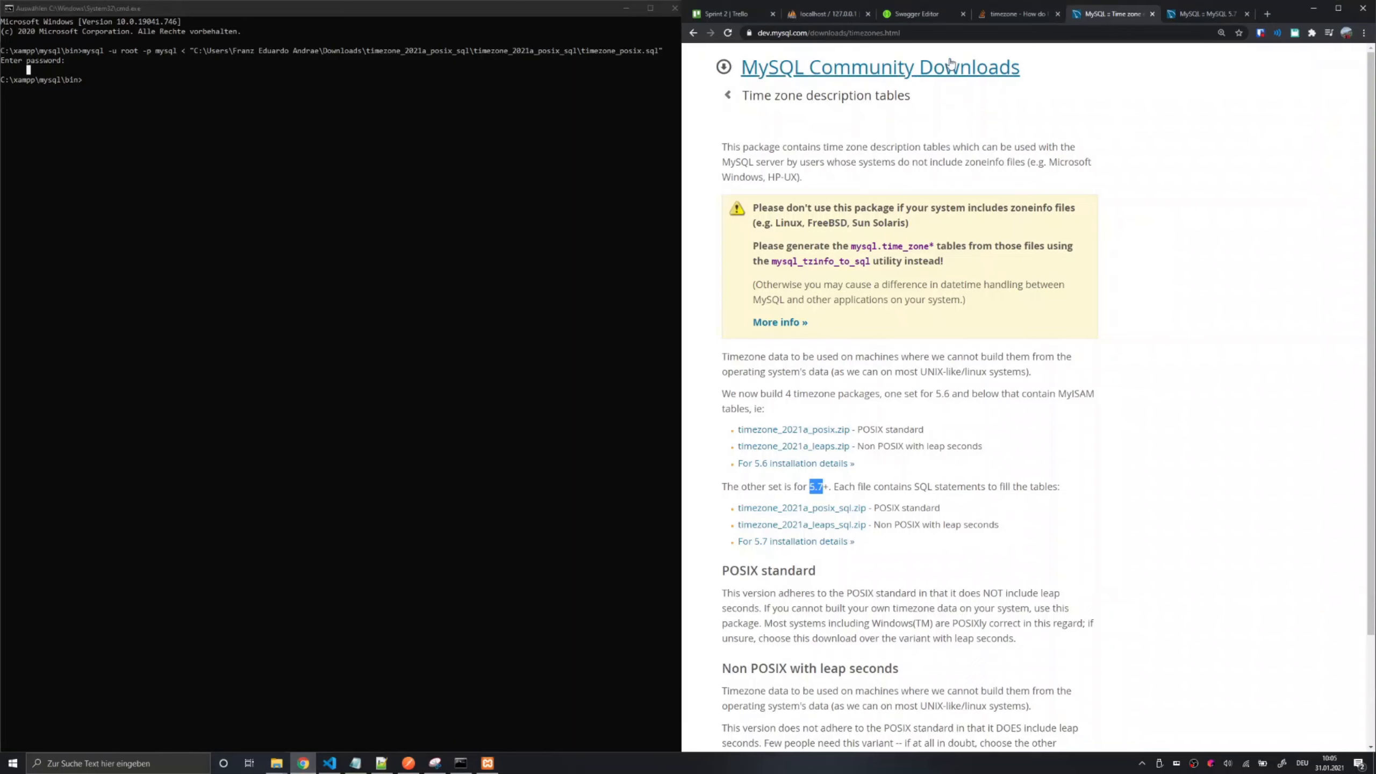
click(825, 13)
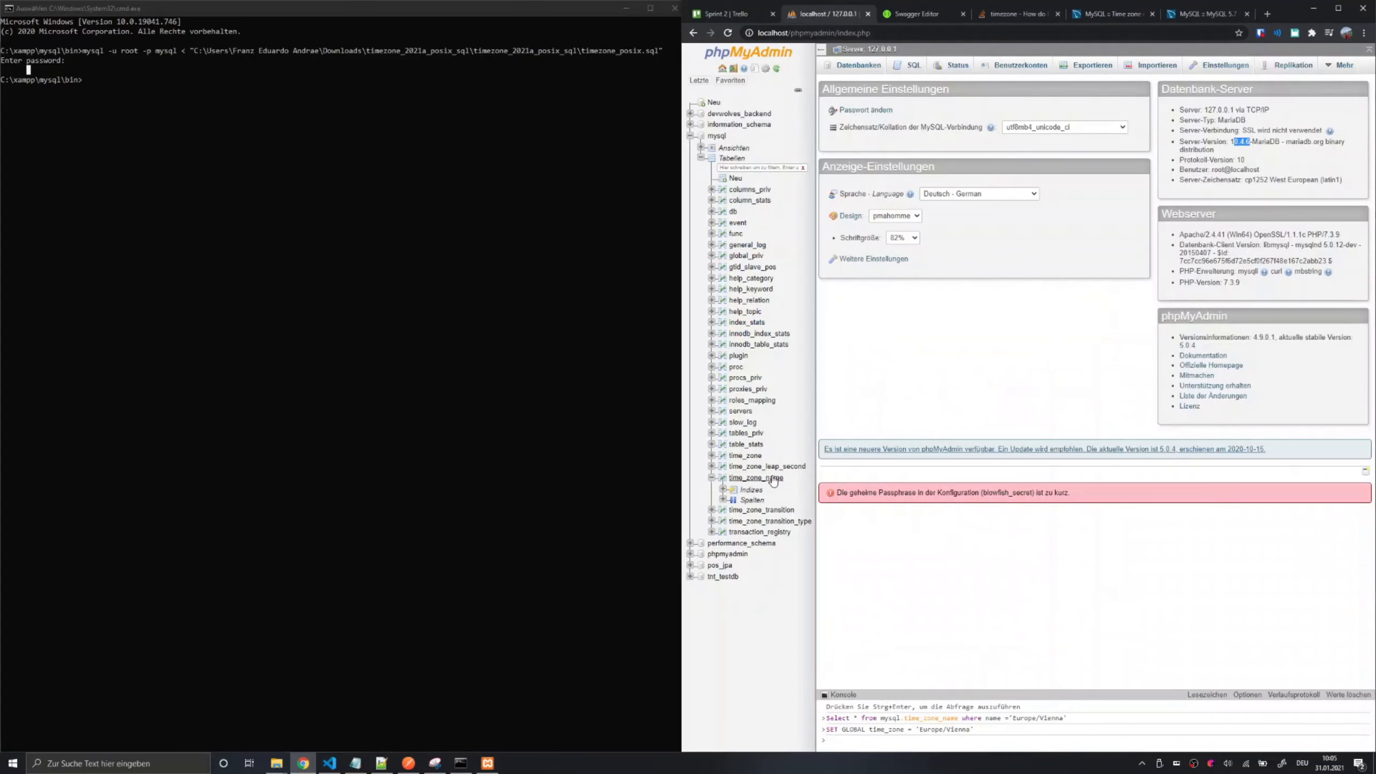
mouse_move(726, 455)
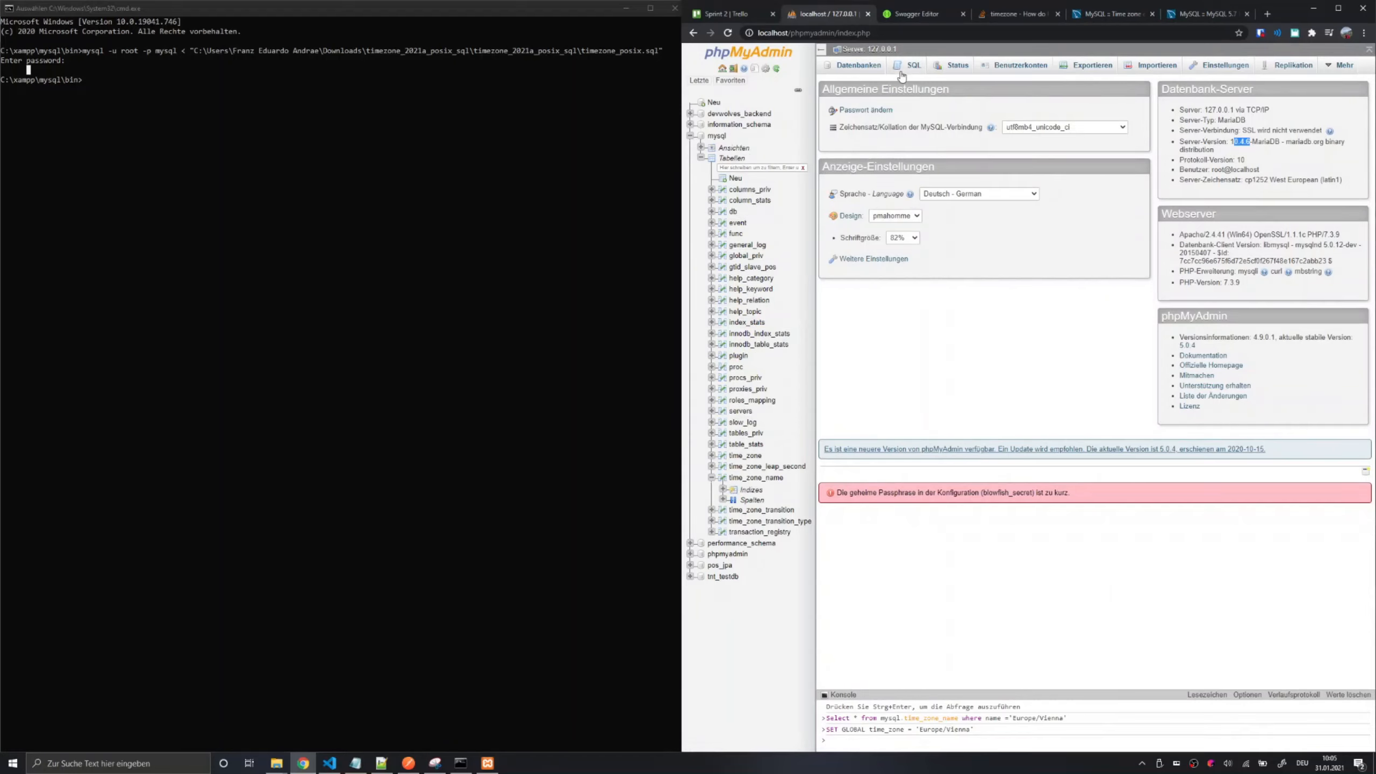
click(913, 65)
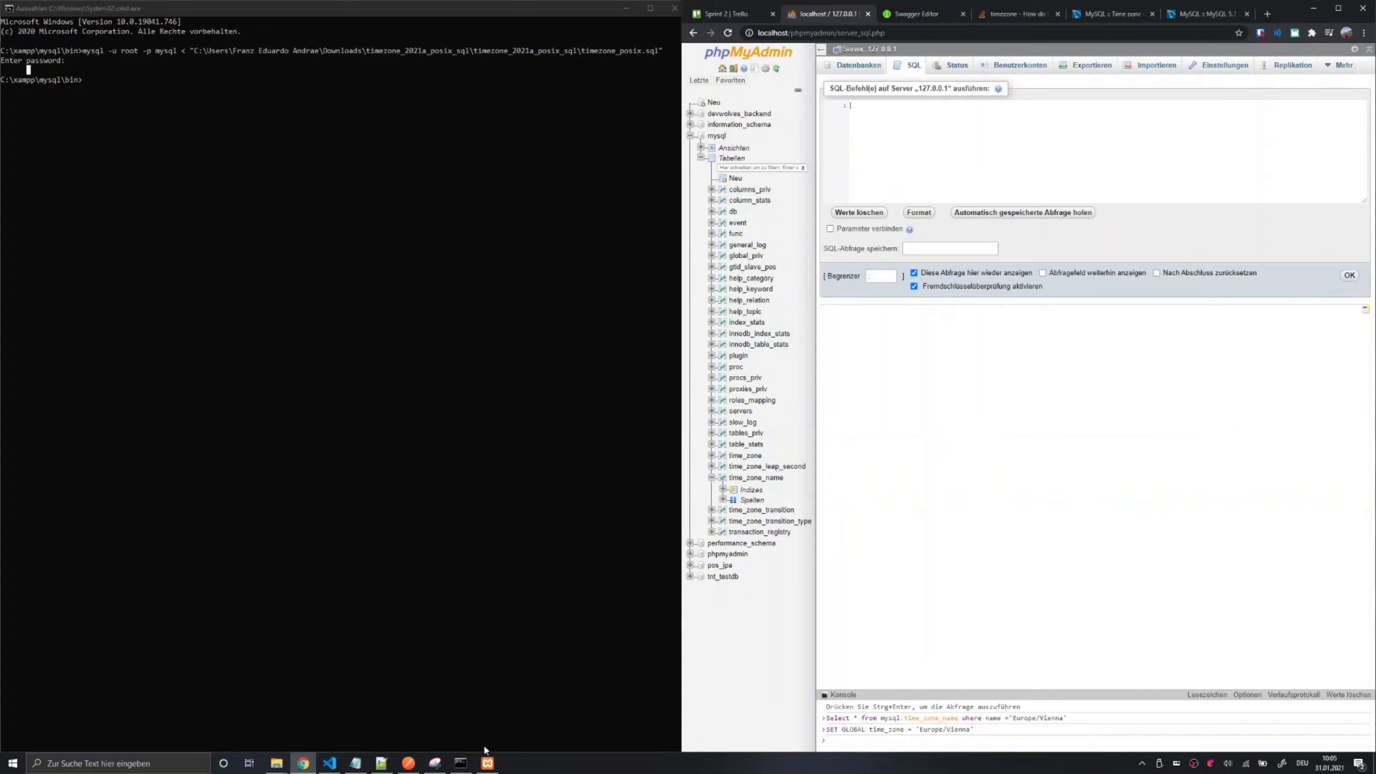
Query mysql.time_zone_name for Europe/Vienna, returning Time_zone_id 482.
click(379, 762)
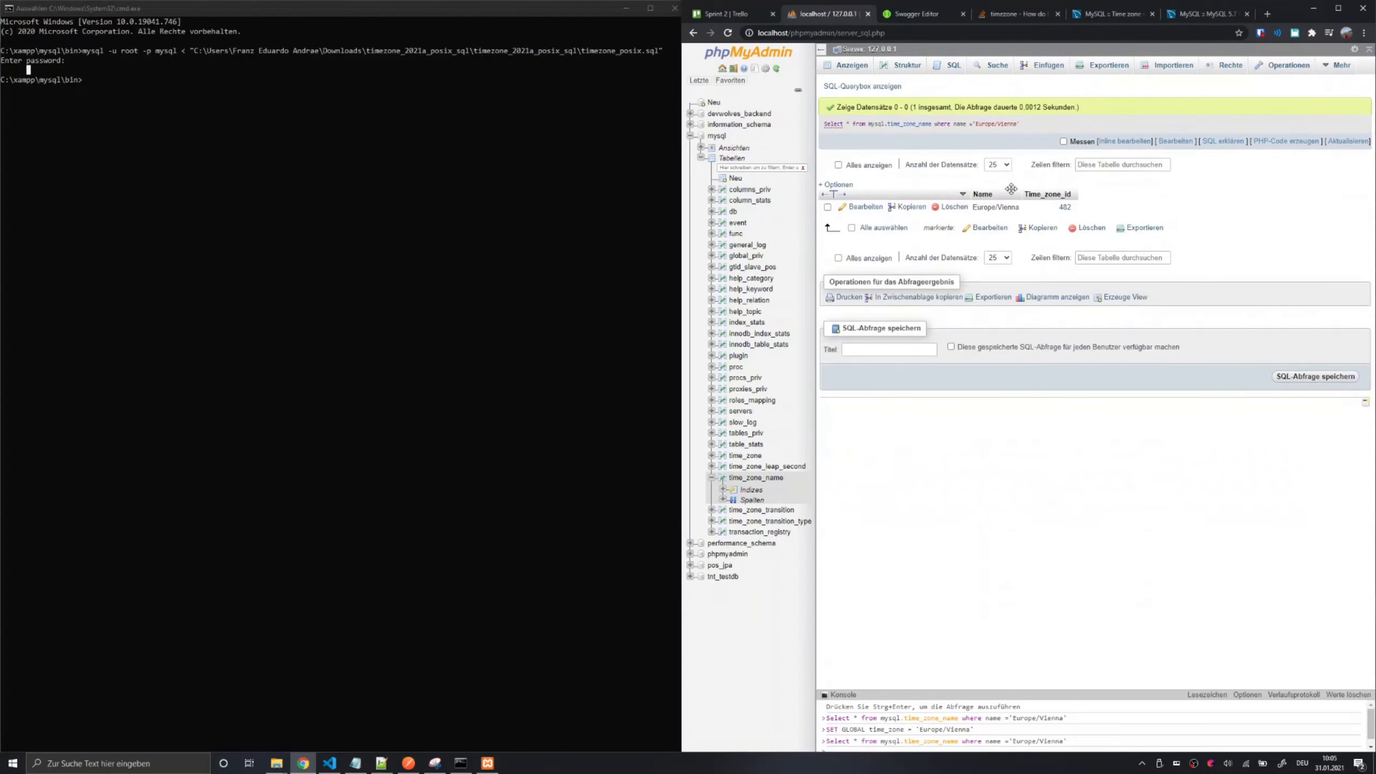
mouse_move(974, 222)
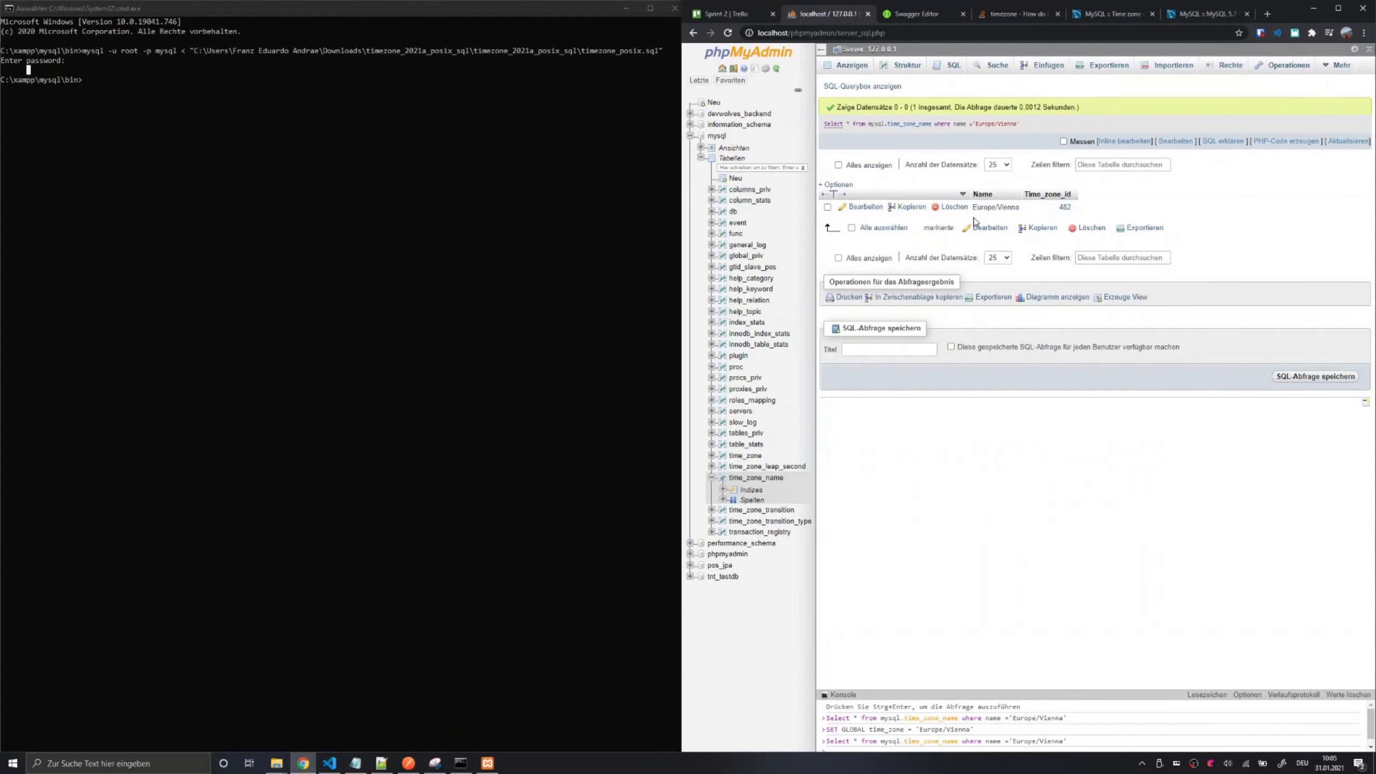
double_click(996, 207)
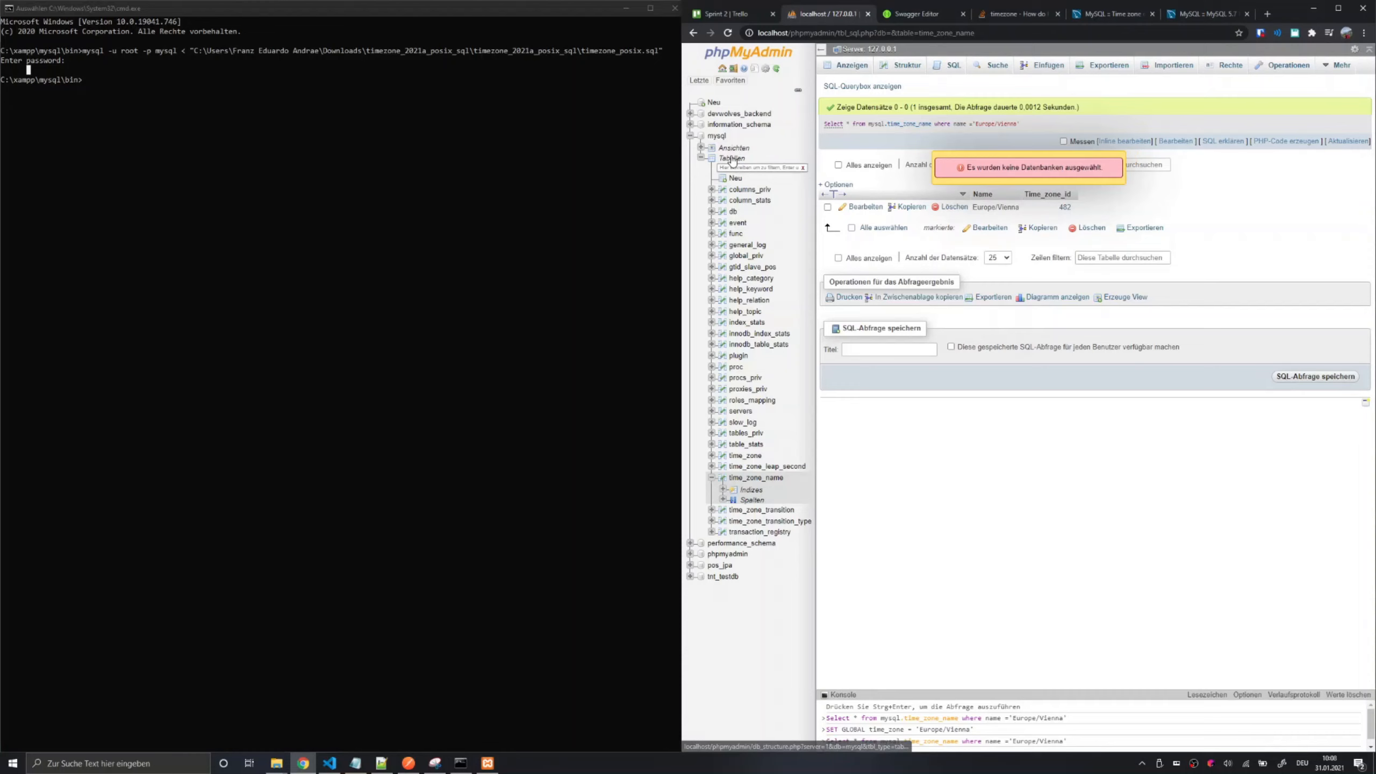
Run SET GLOBAL time_zone = 'Europe/Vienna' in the mysql database's SQL editor.
click(716, 137)
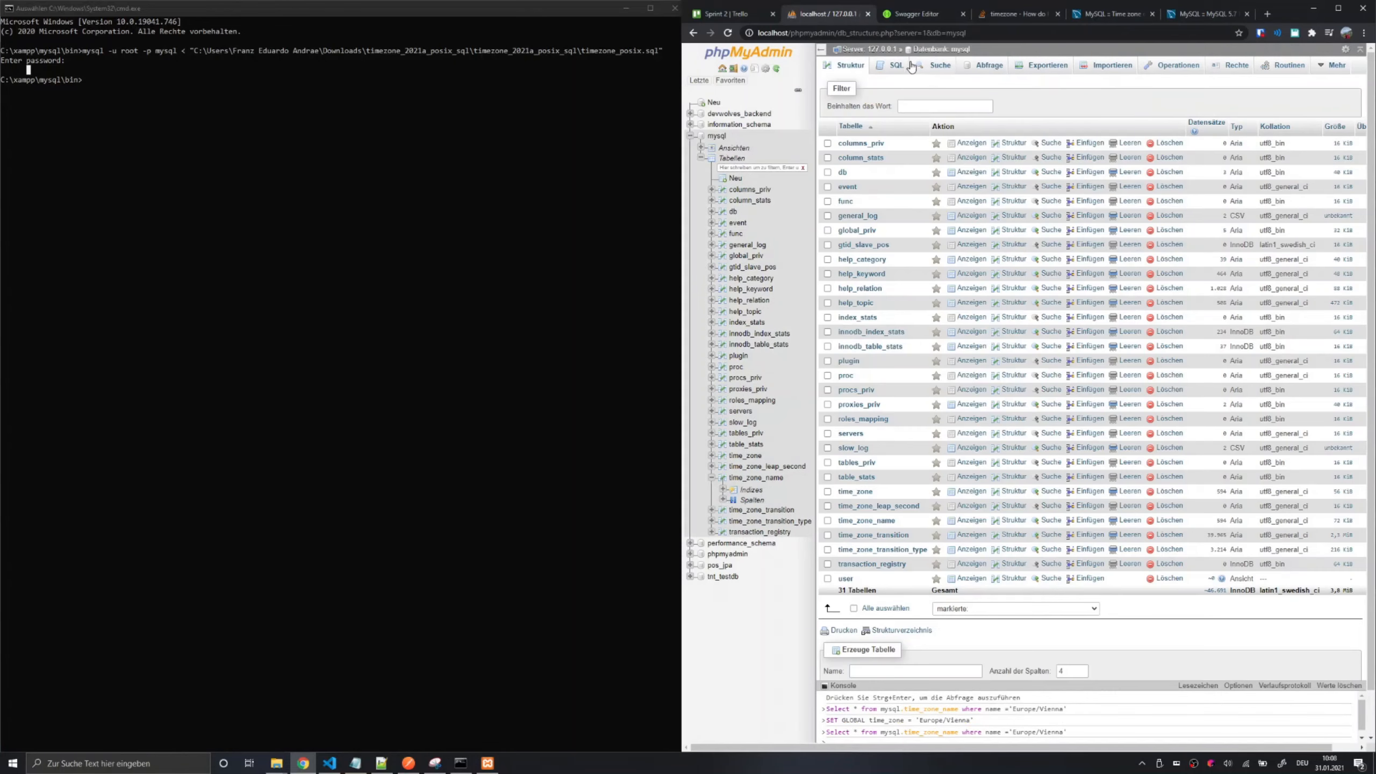
click(895, 65)
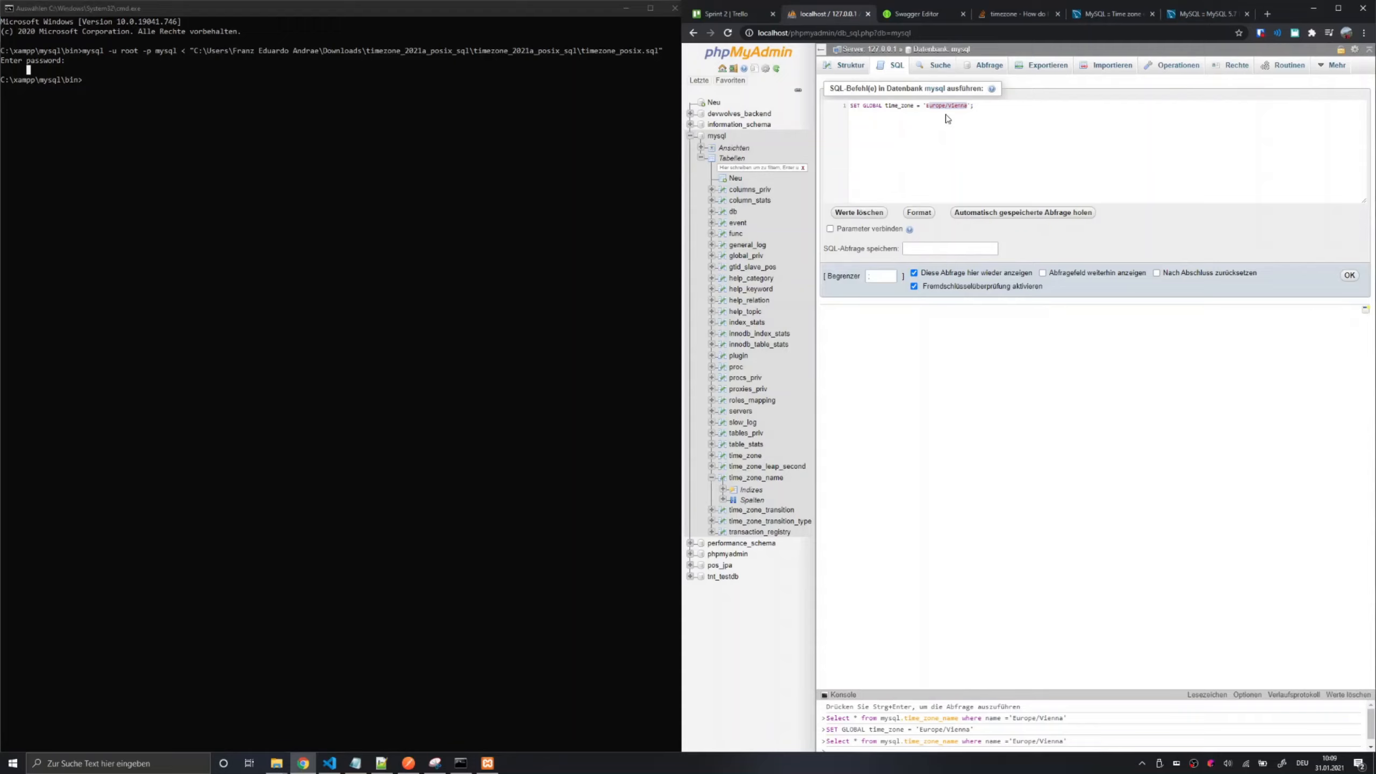
mouse_move(733, 489)
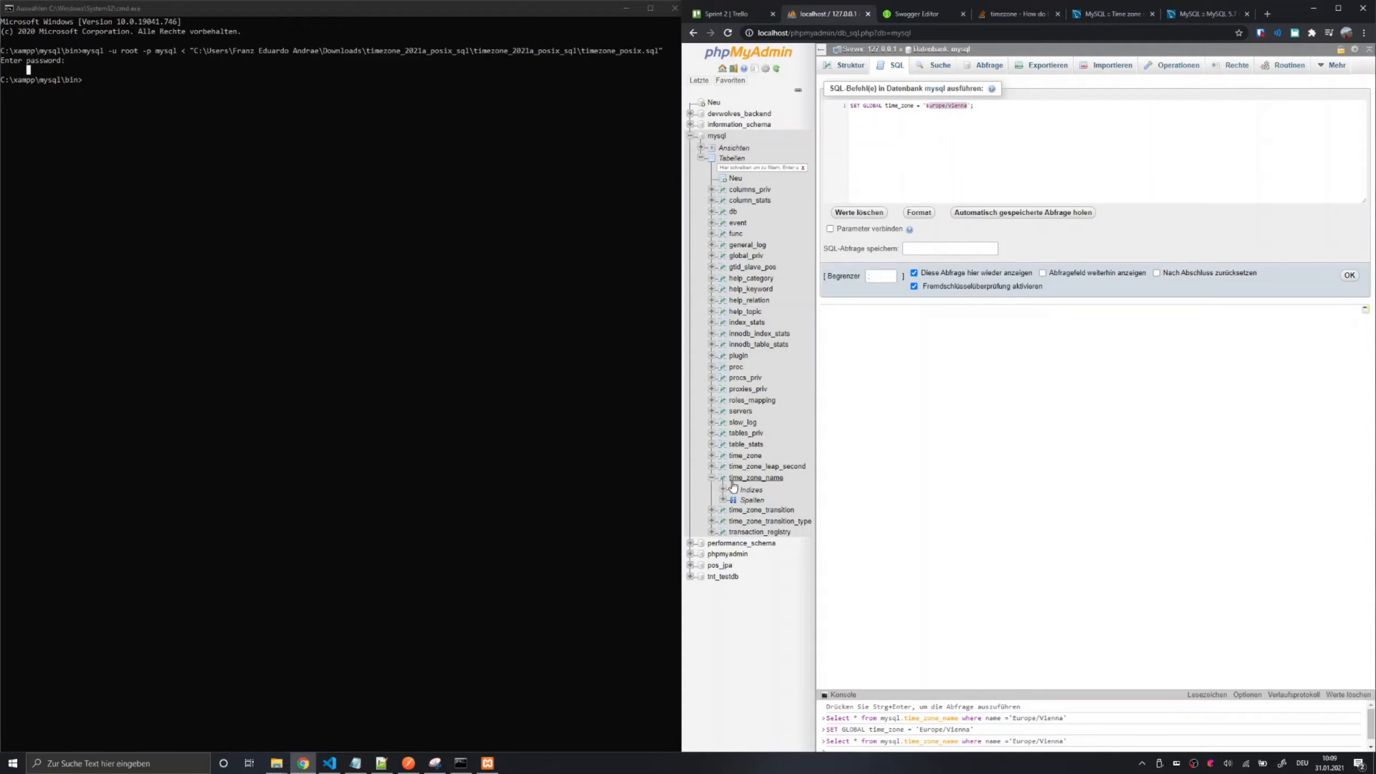
mouse_move(771, 478)
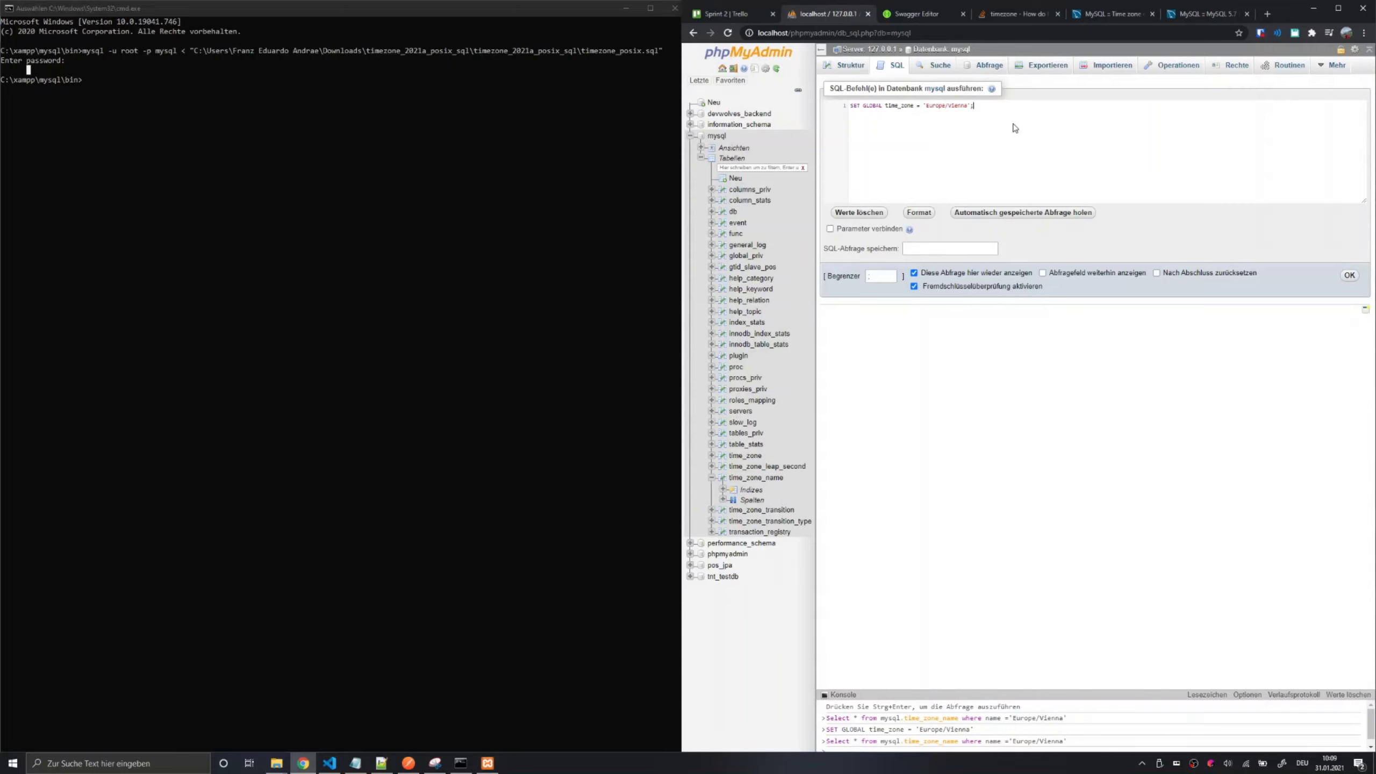
click(1349, 275)
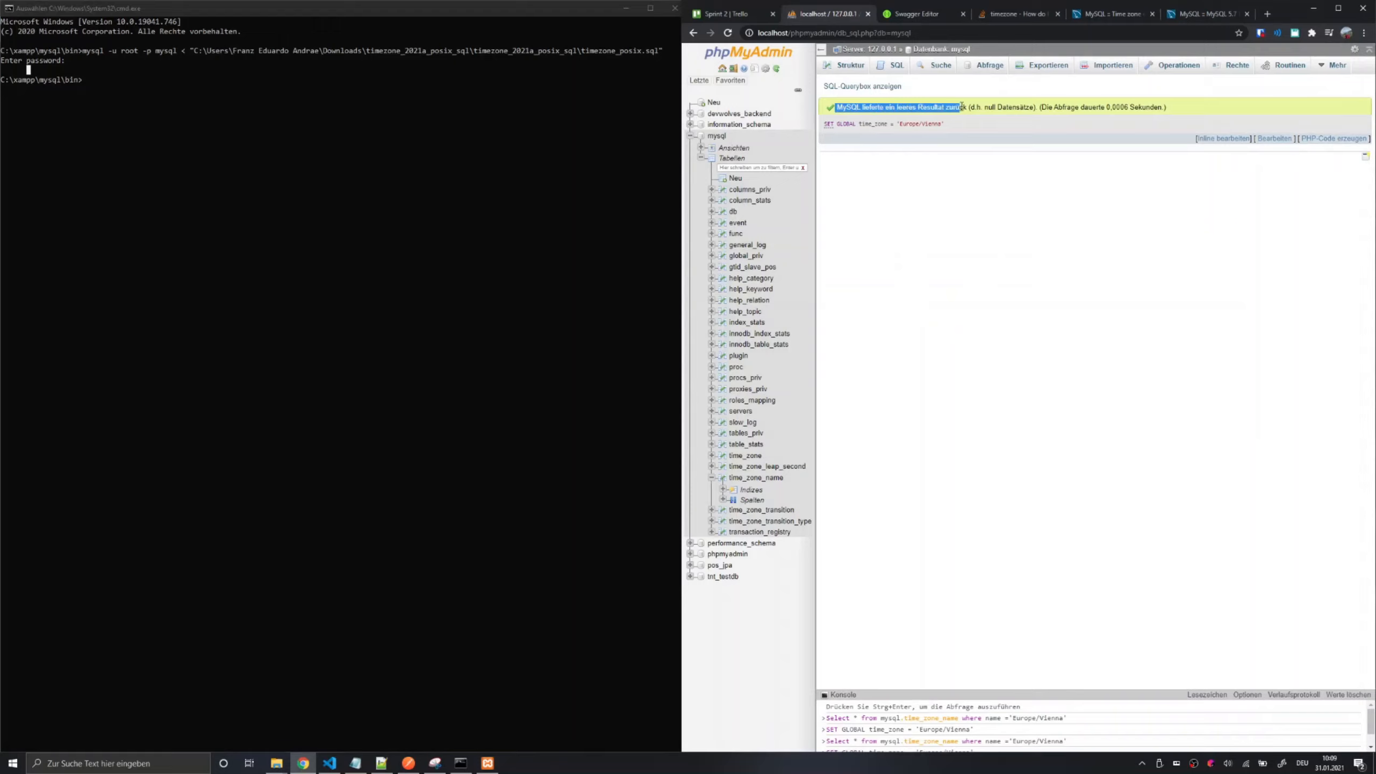
mouse_move(967, 185)
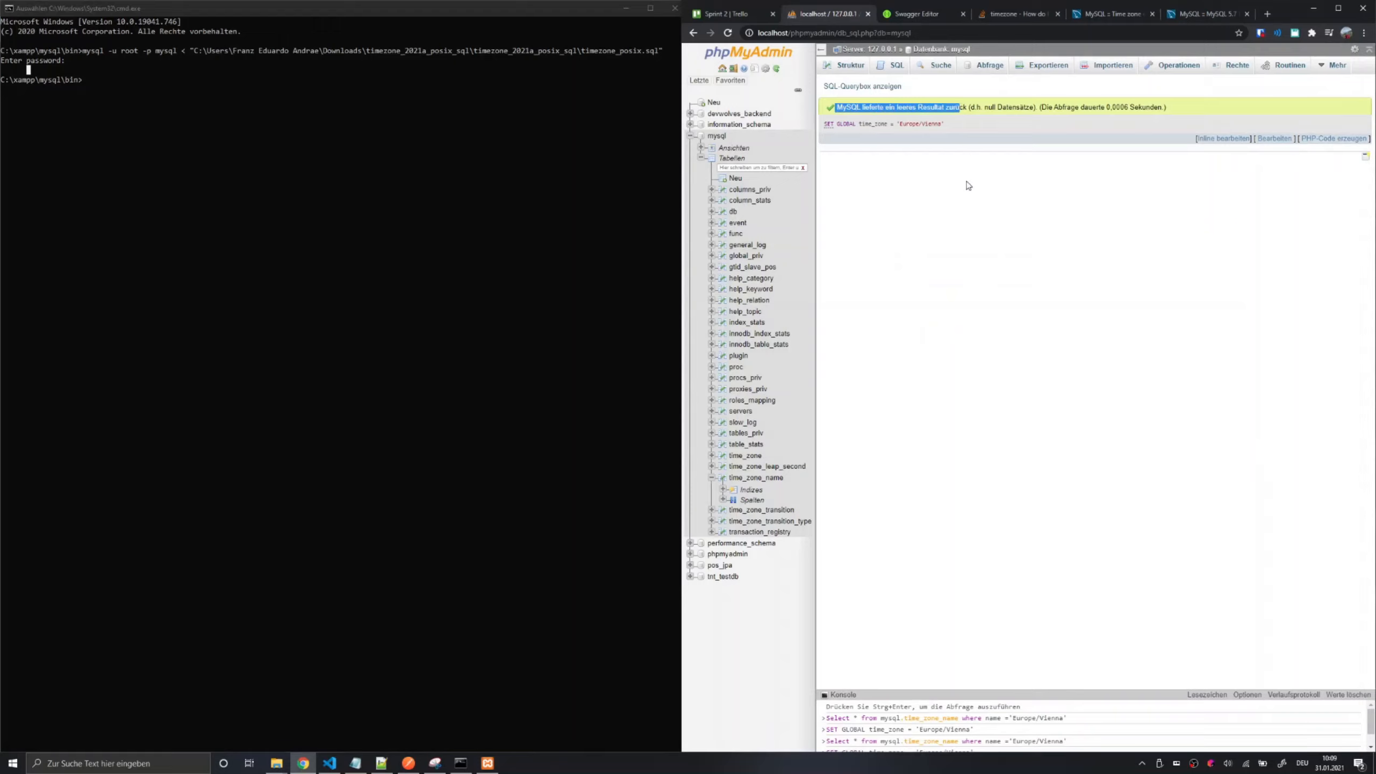
mouse_move(962, 189)
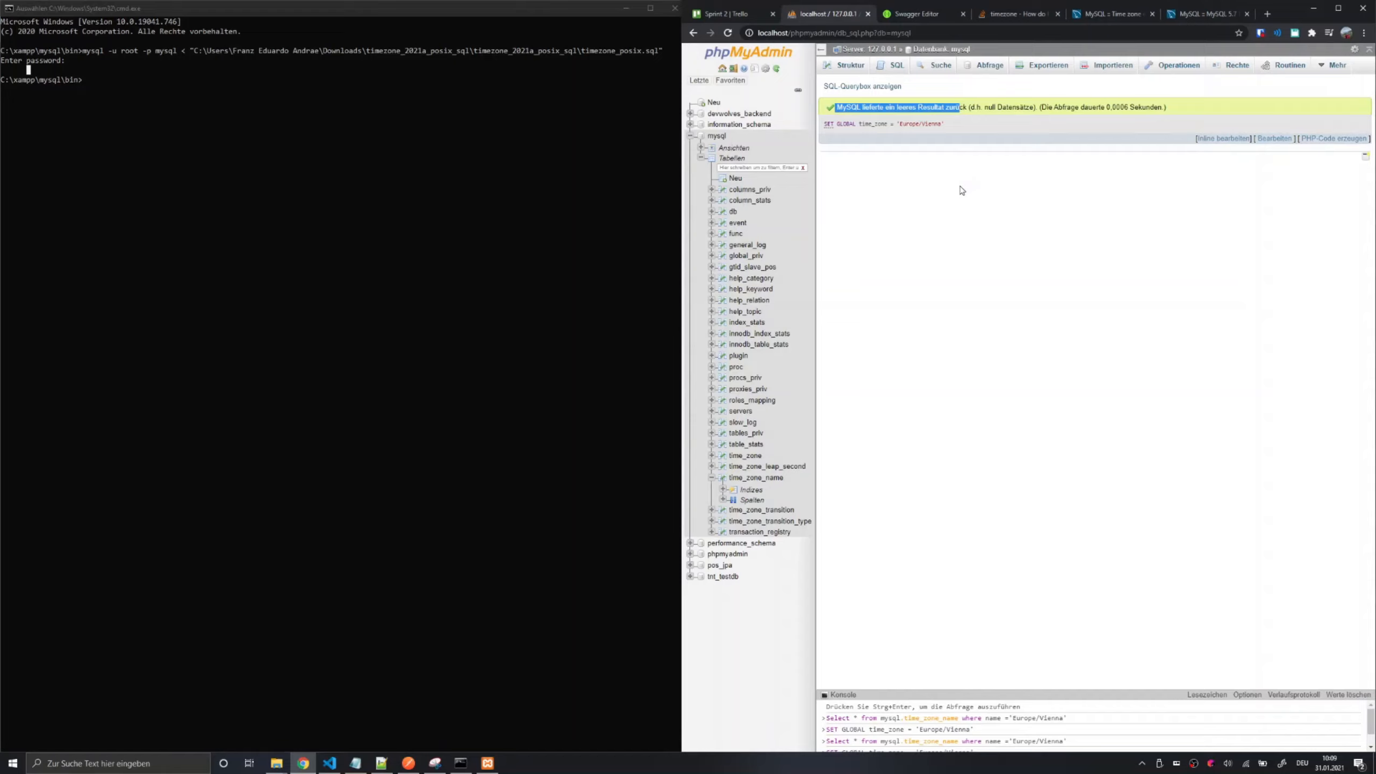